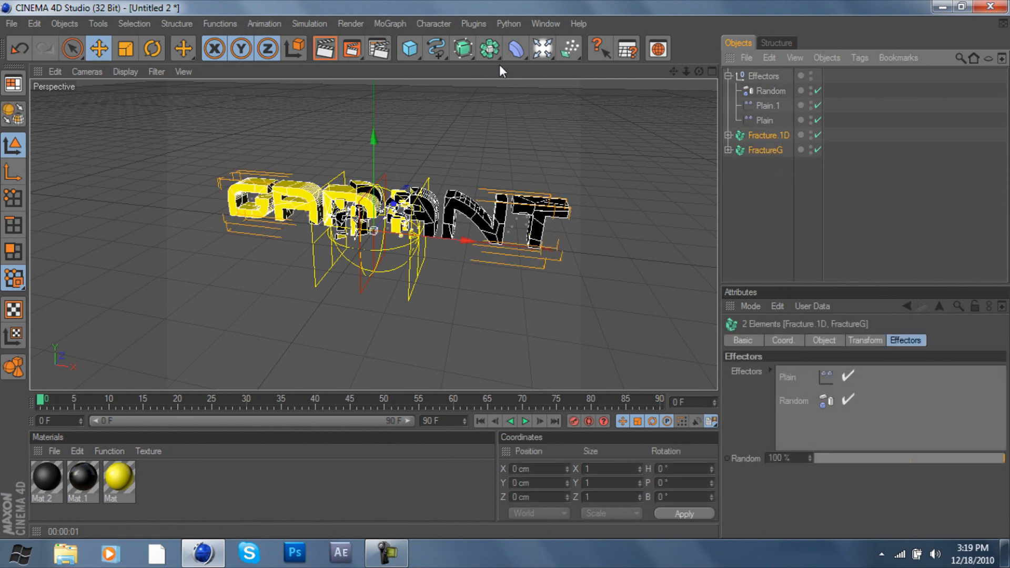
Add a MoGraph Delay effector to the fractures in Spring mode at 75% strength
{"action": "left_click", "coordinate": [389, 23]}
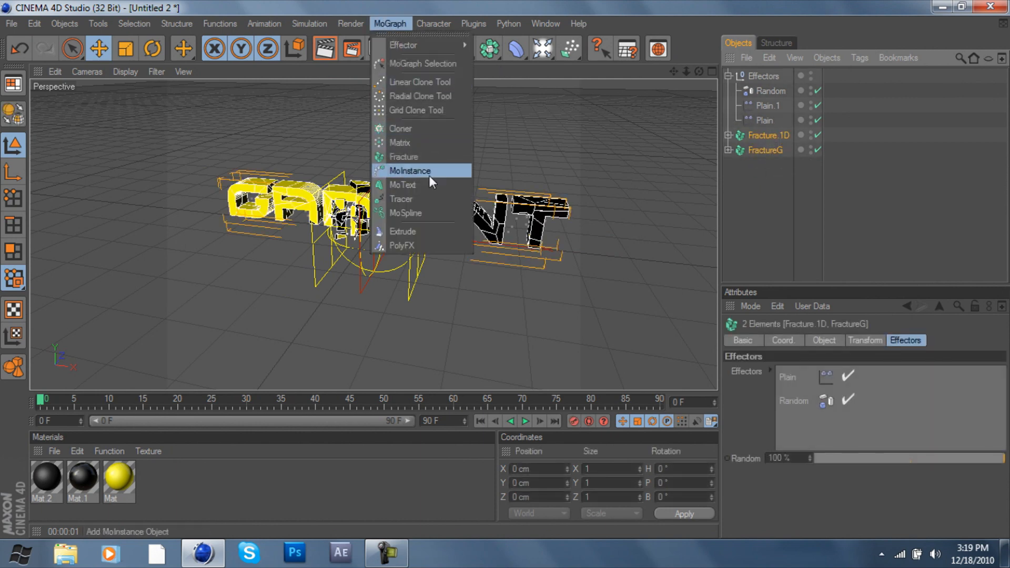
{"action": "mouse_move", "coordinate": [403, 46]}
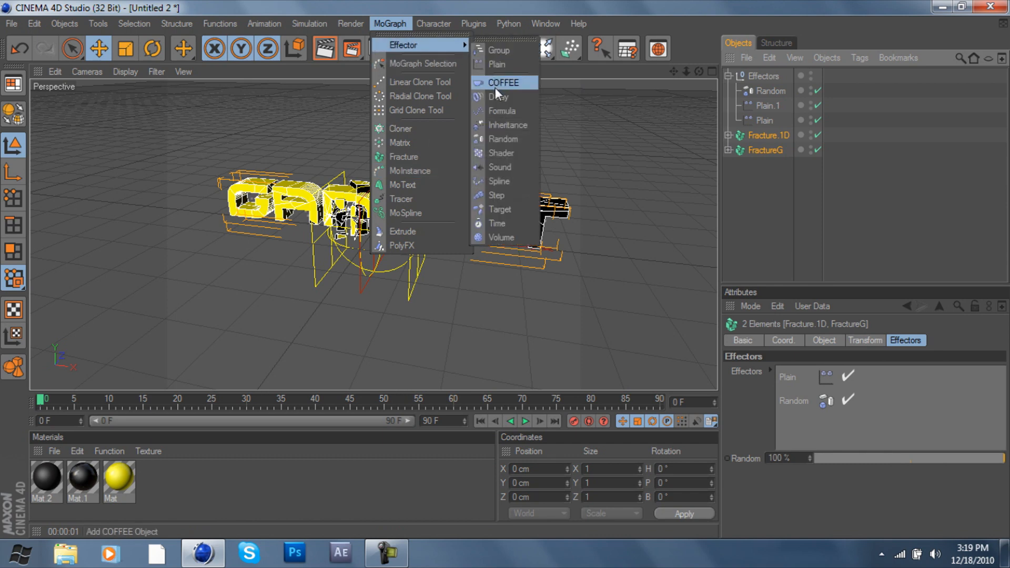
{"action": "left_click", "coordinate": [497, 96]}
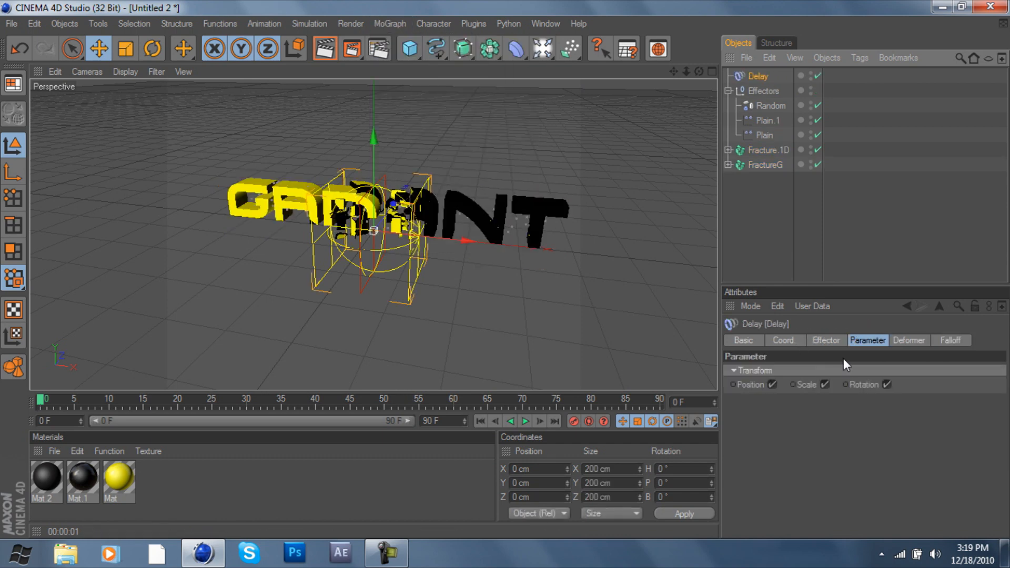
{"action": "left_click", "coordinate": [826, 341]}
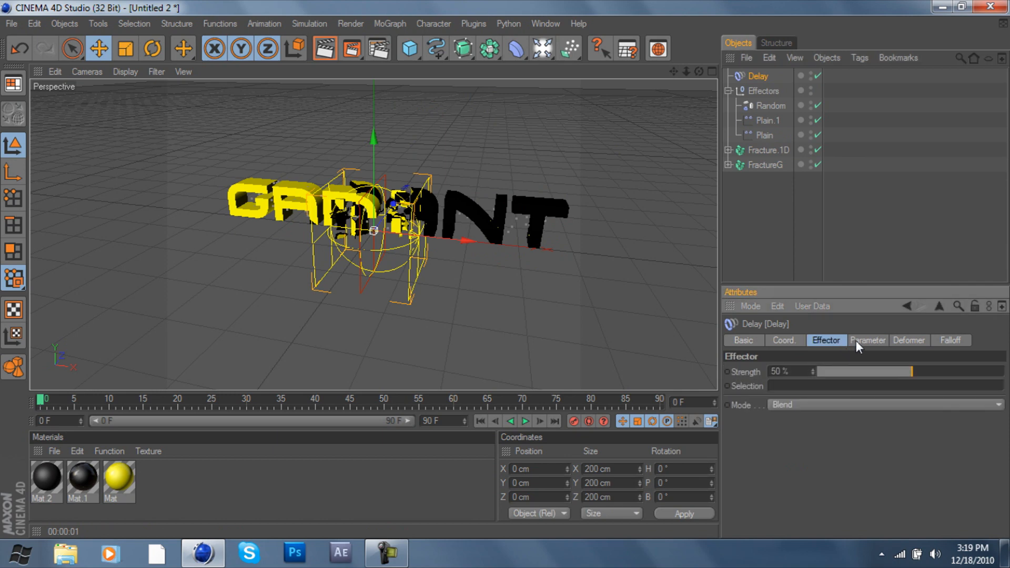
{"action": "left_click", "coordinate": [885, 404]}
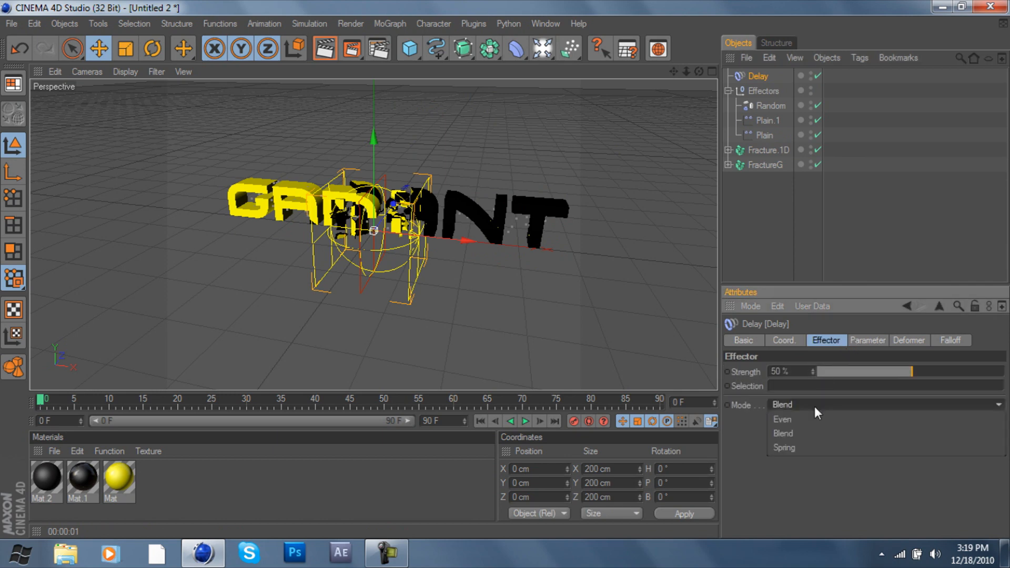
{"action": "left_click", "coordinate": [784, 448]}
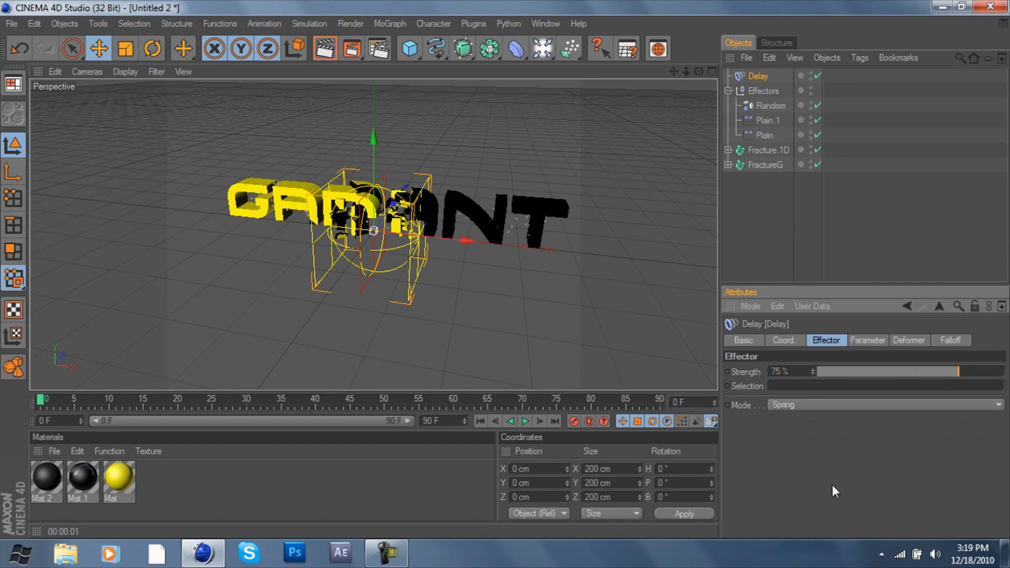
{"action": "mouse_move", "coordinate": [529, 421]}
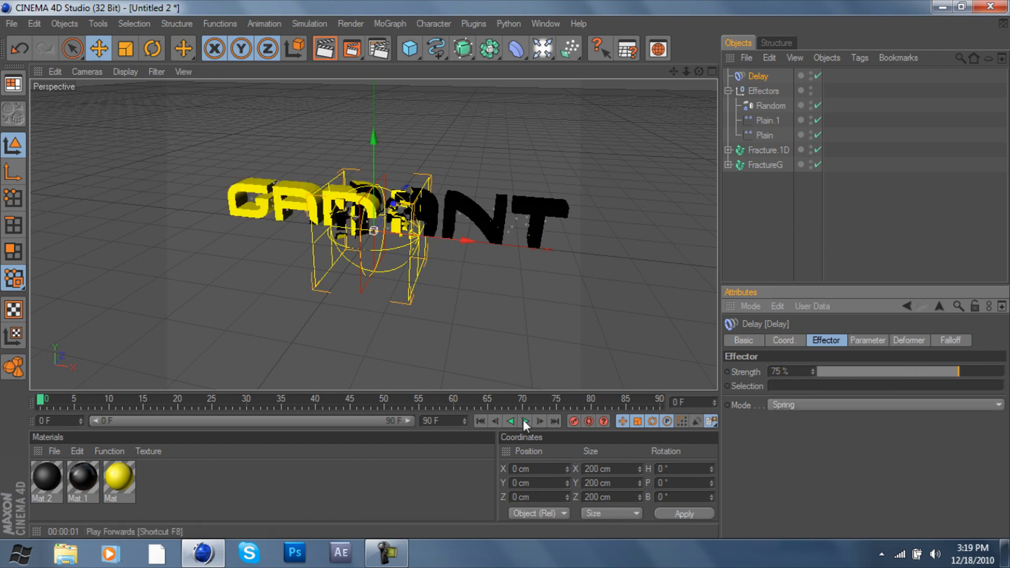
Play and stop the animation to preview the spring delay on the text
{"action": "left_click", "coordinate": [526, 420]}
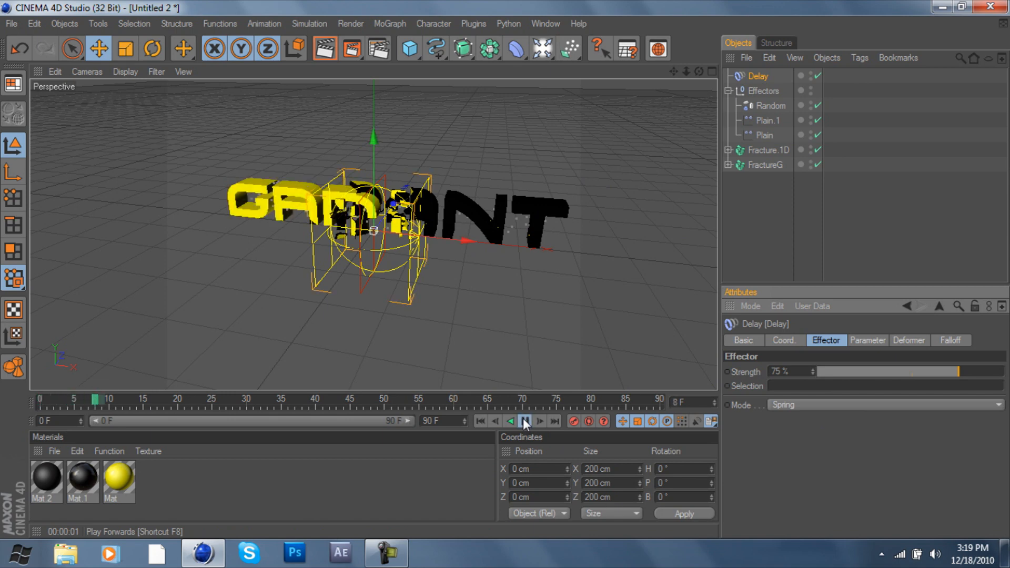
{"action": "left_click", "coordinate": [526, 421]}
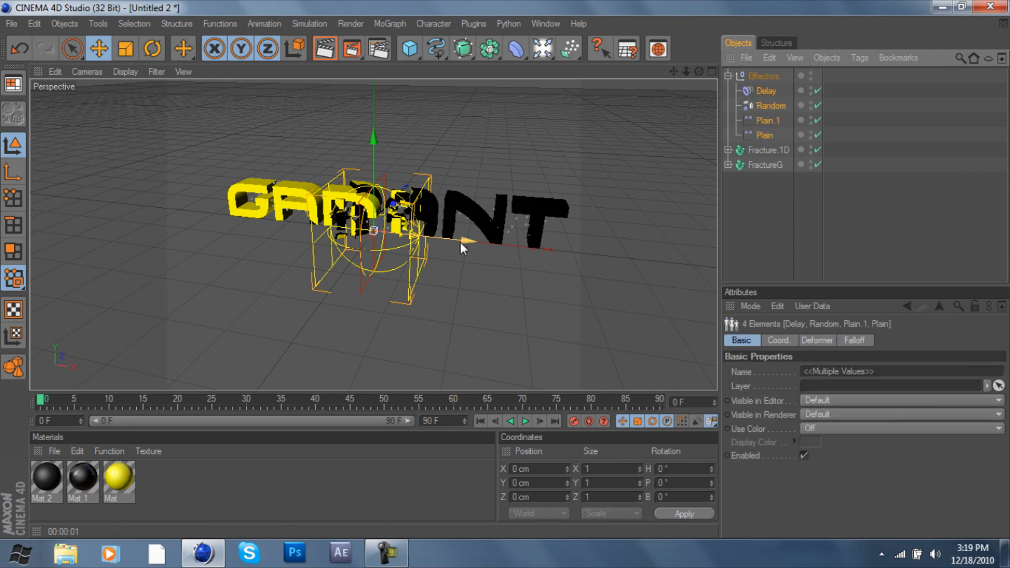
Move the effectors group to about −572 cm on X, left of the fractured text
{"action": "left_click_drag", "start_coordinate": [464, 245], "coordinate": [225, 215]}
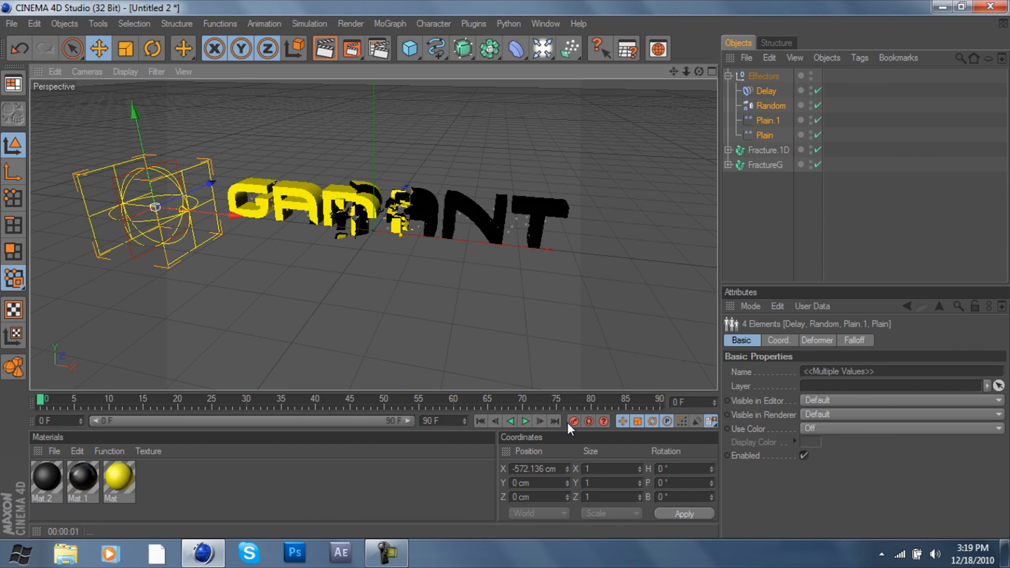
{"action": "mouse_move", "coordinate": [413, 406]}
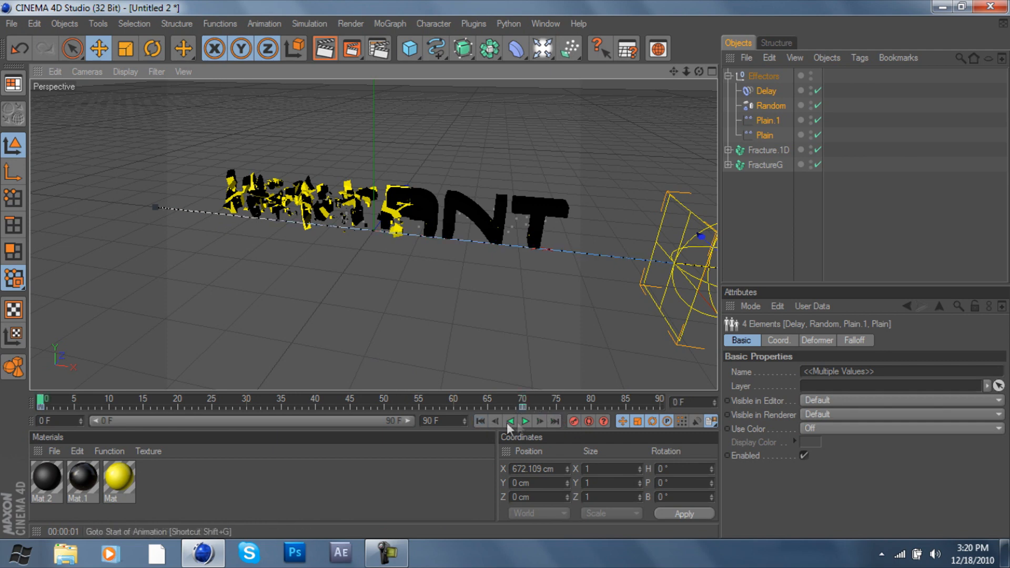
{"action": "left_click", "coordinate": [526, 421]}
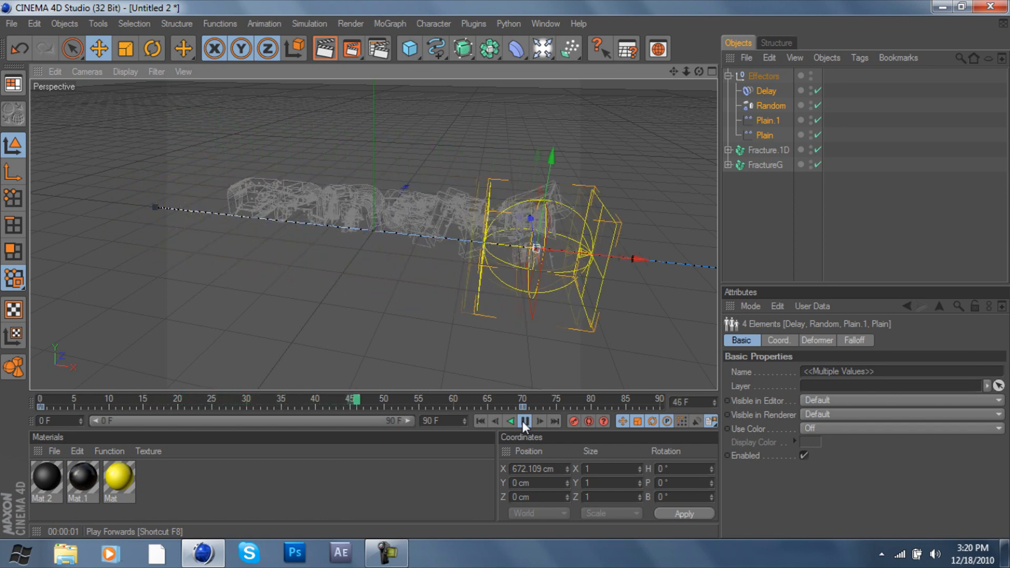
{"action": "left_click", "coordinate": [525, 421]}
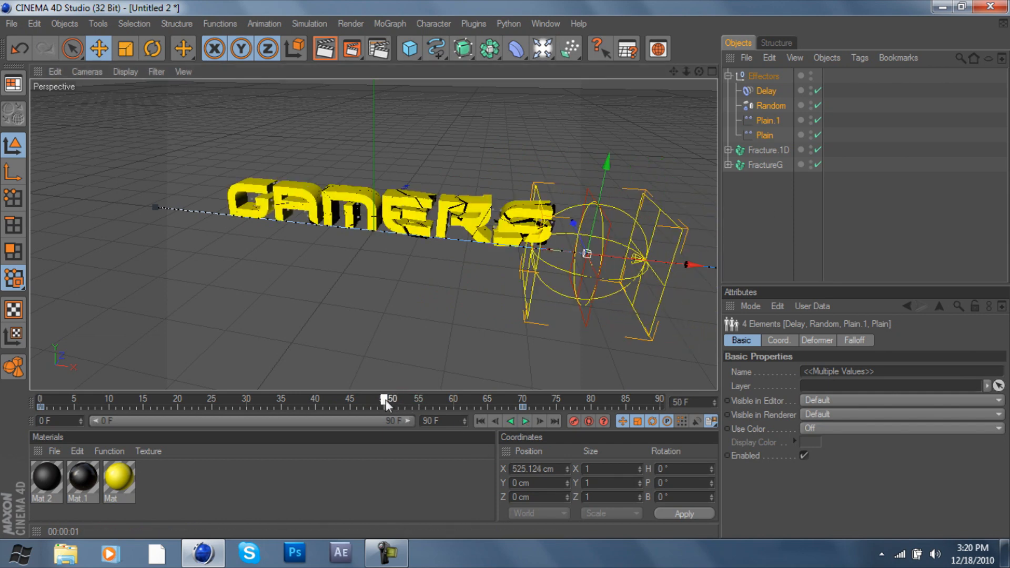
{"action": "left_click_drag", "start_coordinate": [386, 400], "coordinate": [239, 400]}
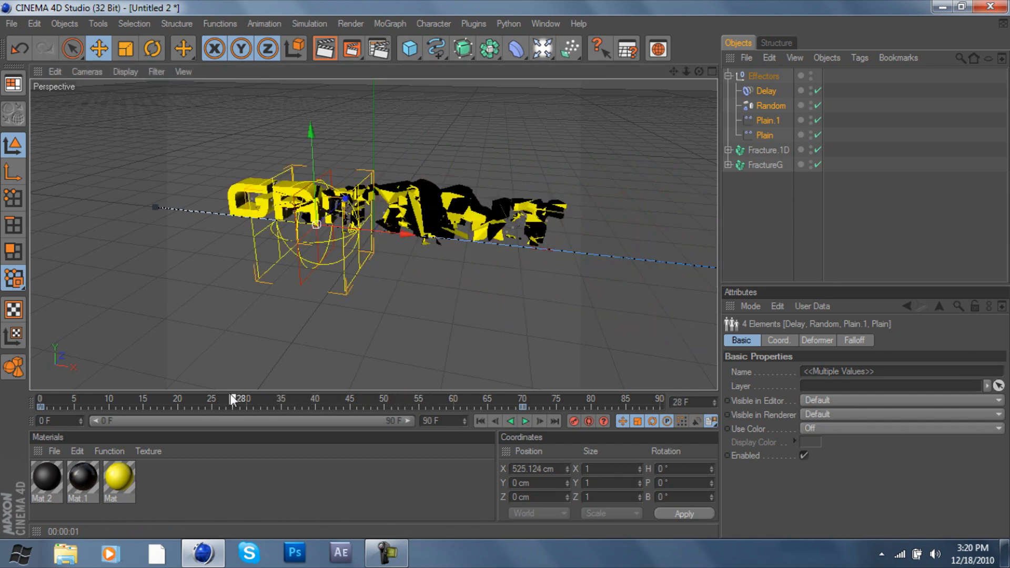
{"action": "left_click_drag", "start_coordinate": [240, 400], "coordinate": [302, 400]}
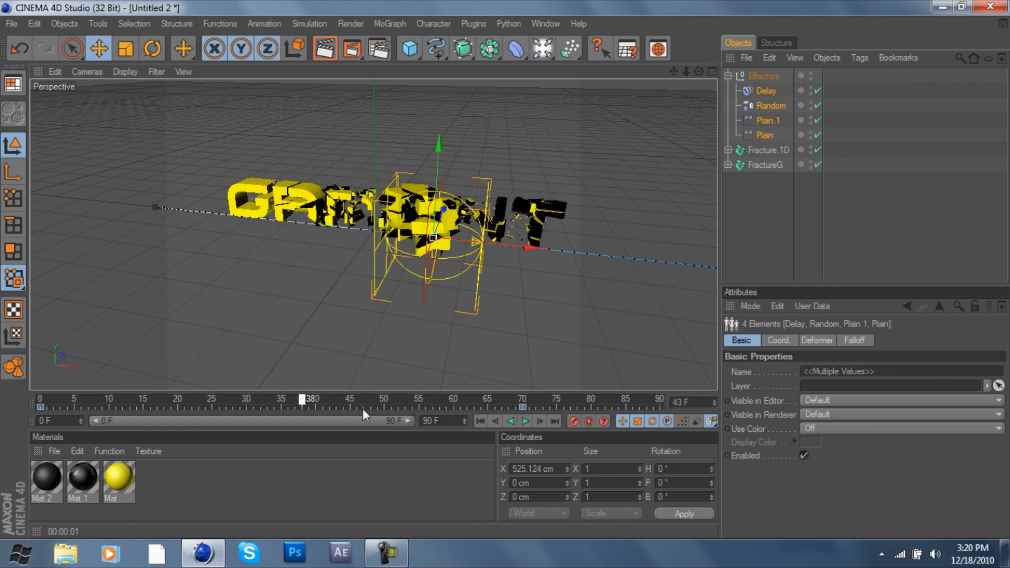
{"action": "left_click_drag", "start_coordinate": [300, 400], "coordinate": [425, 400]}
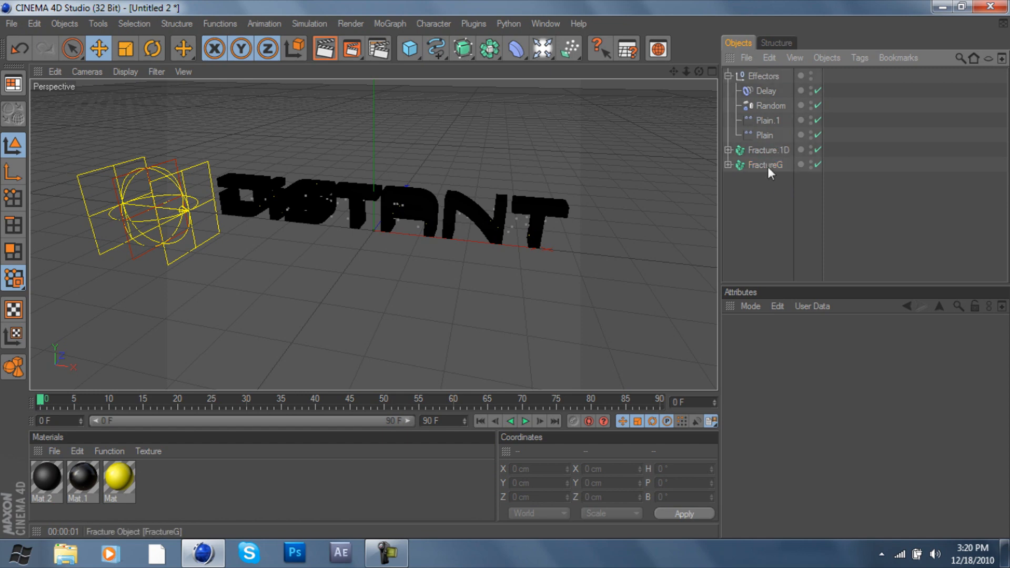
Select Fracture.1D and FractureG together and bring up their tag options
{"action": "left_click", "coordinate": [768, 149]}
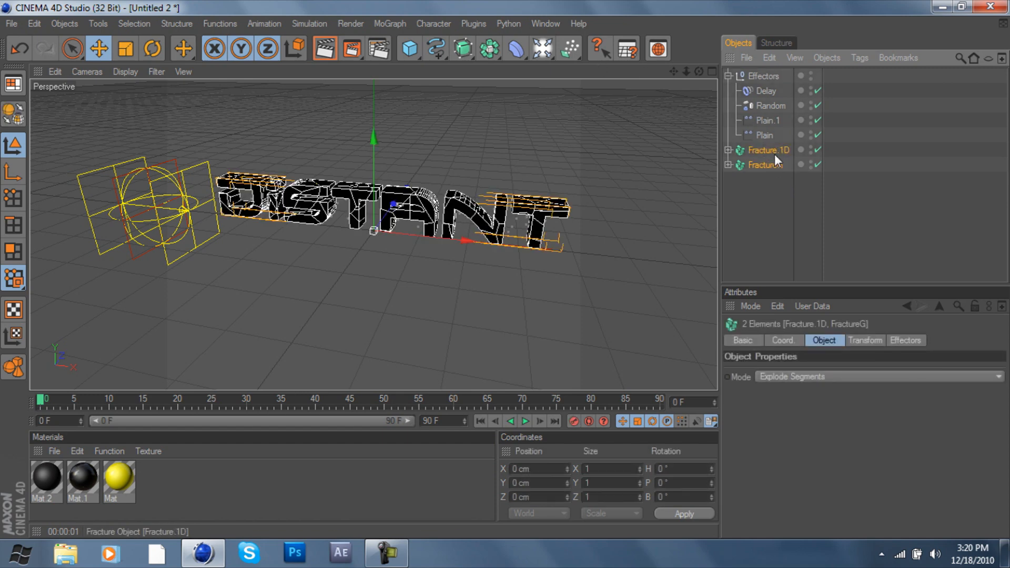
{"action": "right_click", "coordinate": [776, 158]}
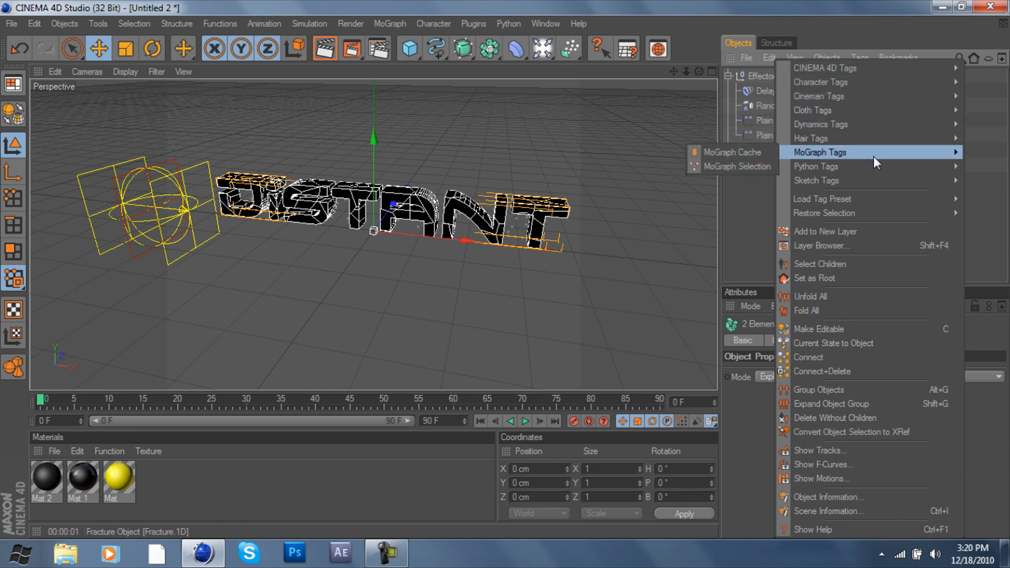
{"action": "mouse_move", "coordinate": [815, 158]}
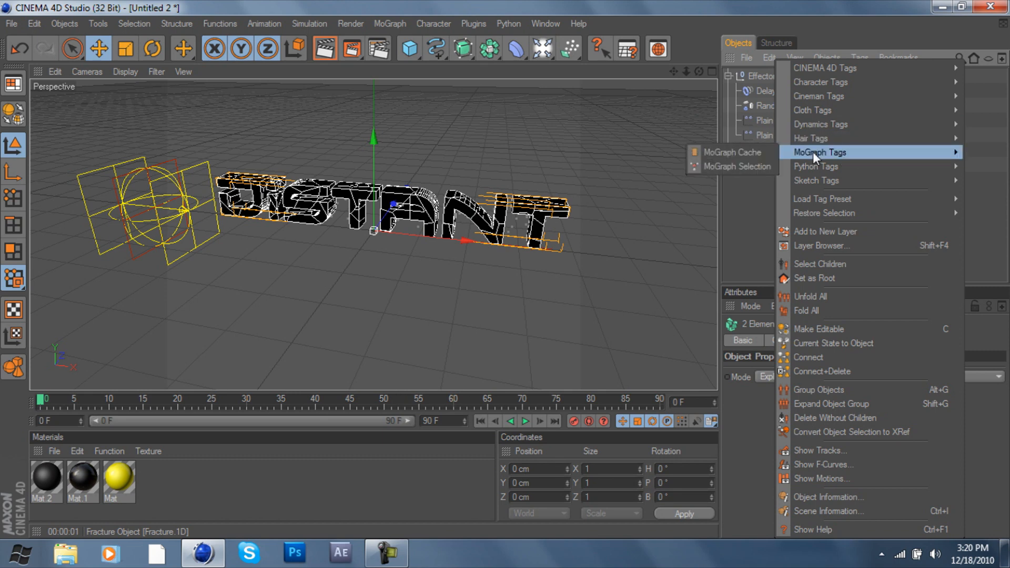
{"action": "mouse_move", "coordinate": [821, 130]}
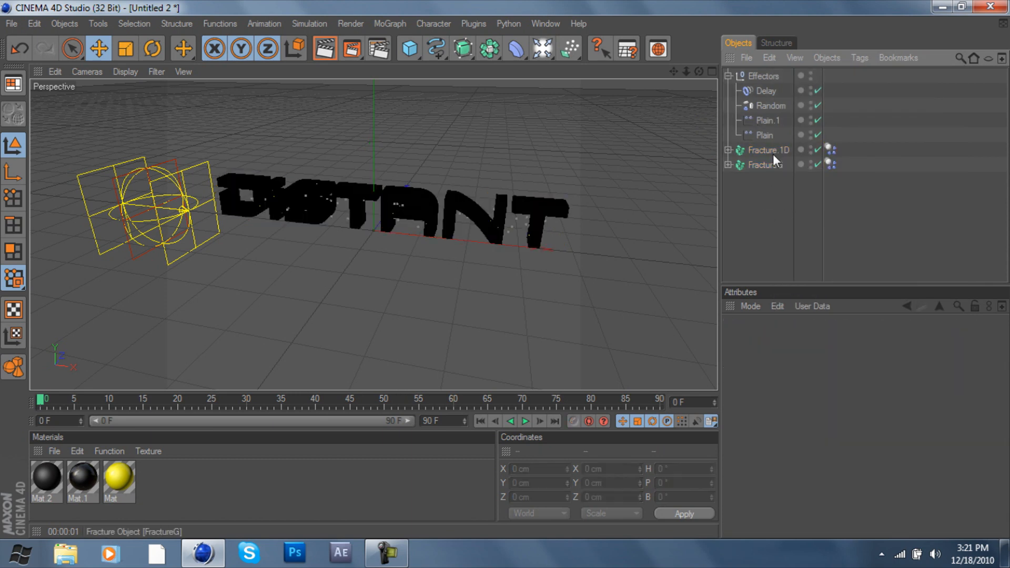
Set Fracture.1D's Dynamics Body trigger to At Velocity Peak
{"action": "left_click", "coordinate": [768, 149]}
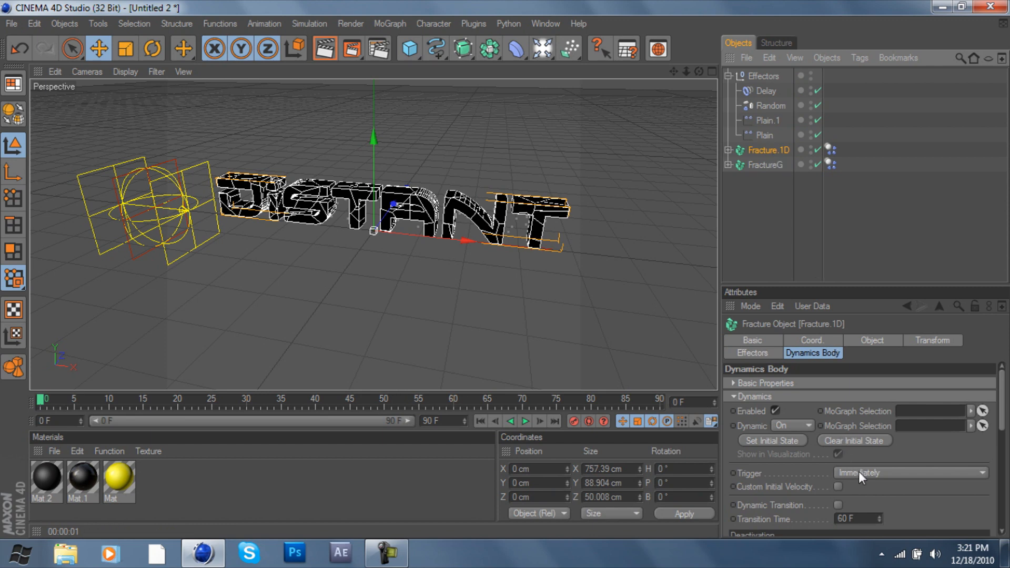
{"action": "left_click", "coordinate": [910, 474]}
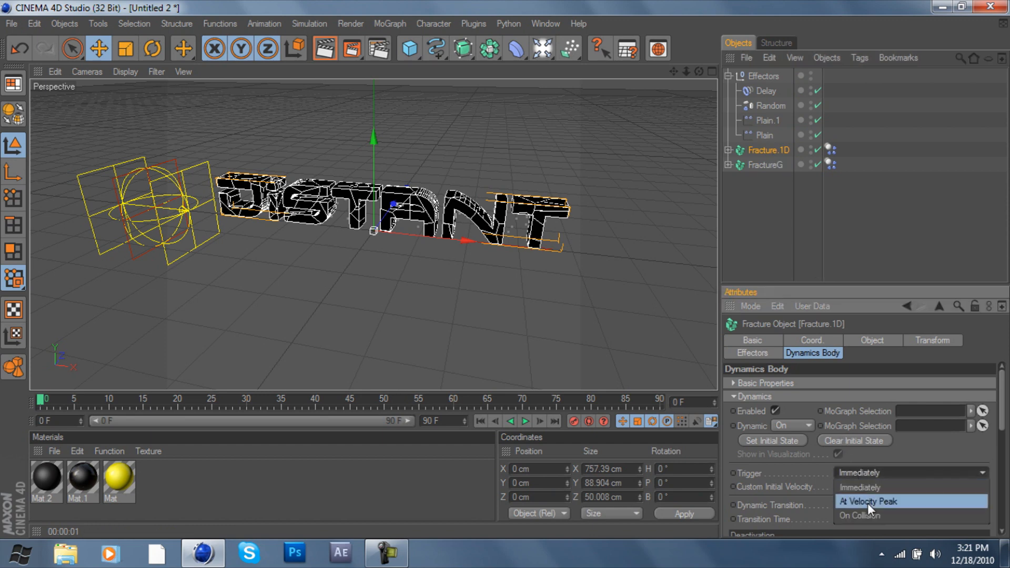
{"action": "left_click", "coordinate": [875, 501]}
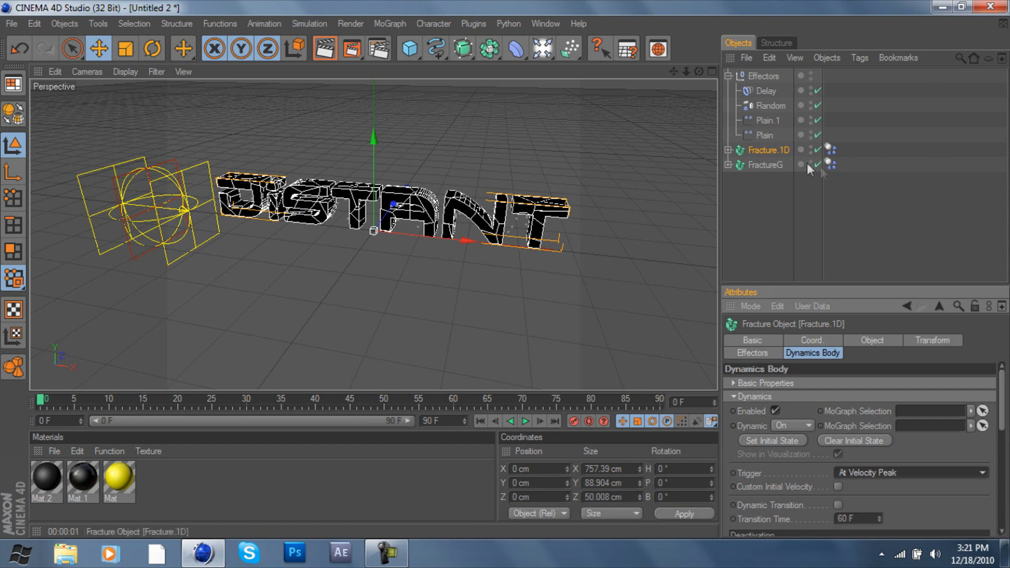
Set FractureG's Dynamics Body tag to Dynamic Off
{"action": "left_click", "coordinate": [827, 164]}
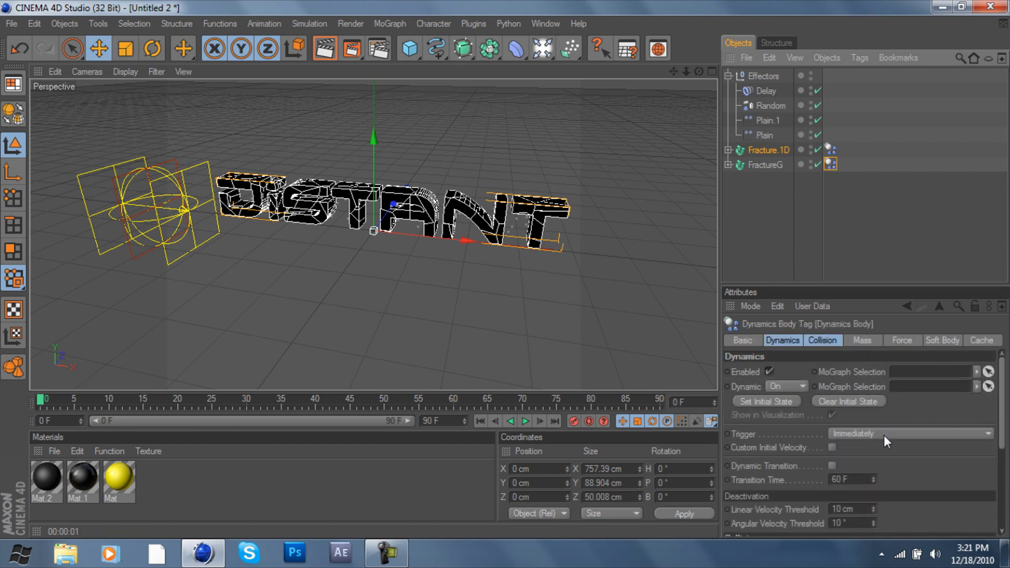
{"action": "left_click", "coordinate": [787, 386]}
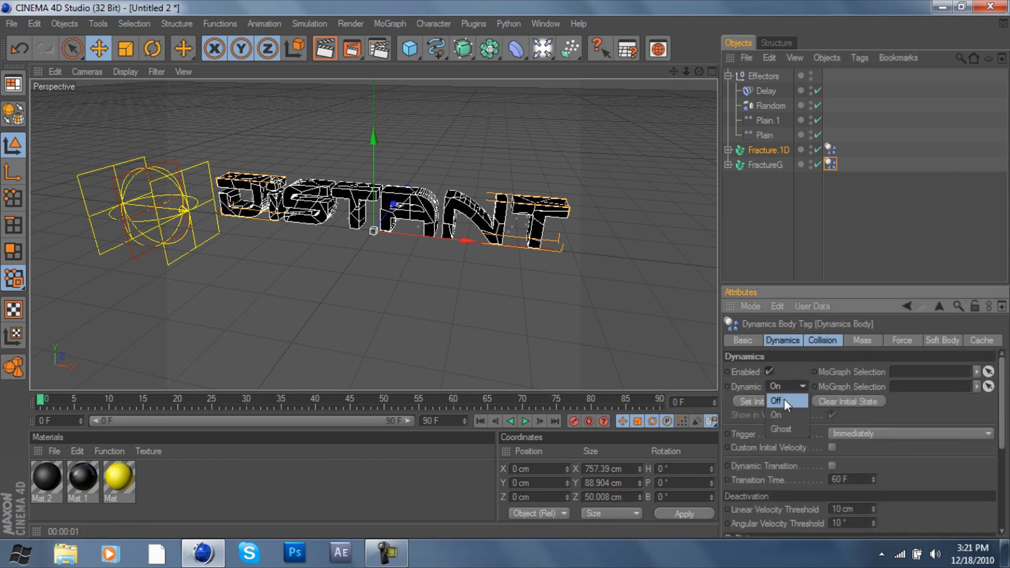
{"action": "left_click", "coordinate": [777, 401]}
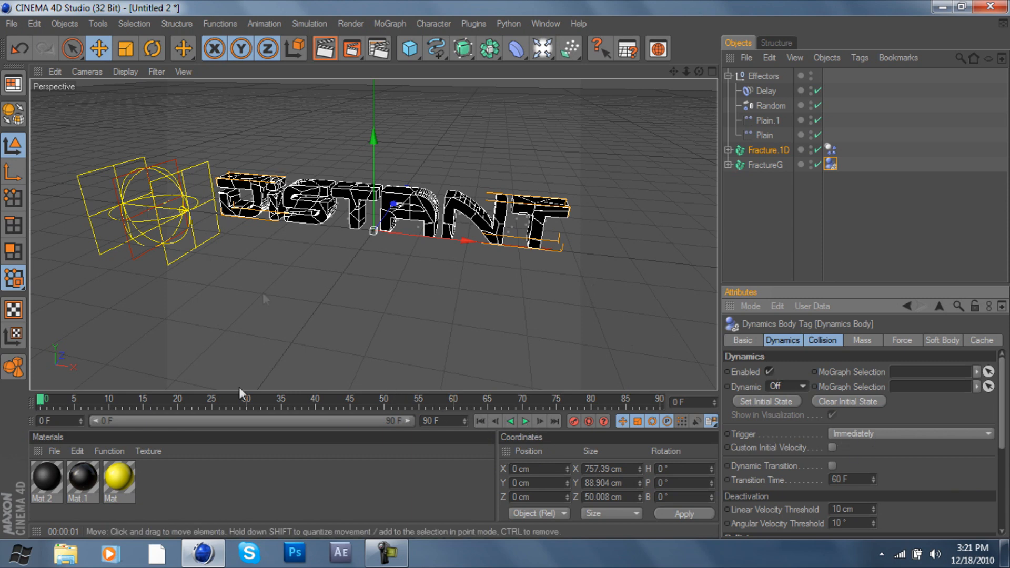
Scrub the timeline through to the last frame to inspect the fracture animation
{"action": "left_click_drag", "start_coordinate": [45, 397], "coordinate": [192, 398]}
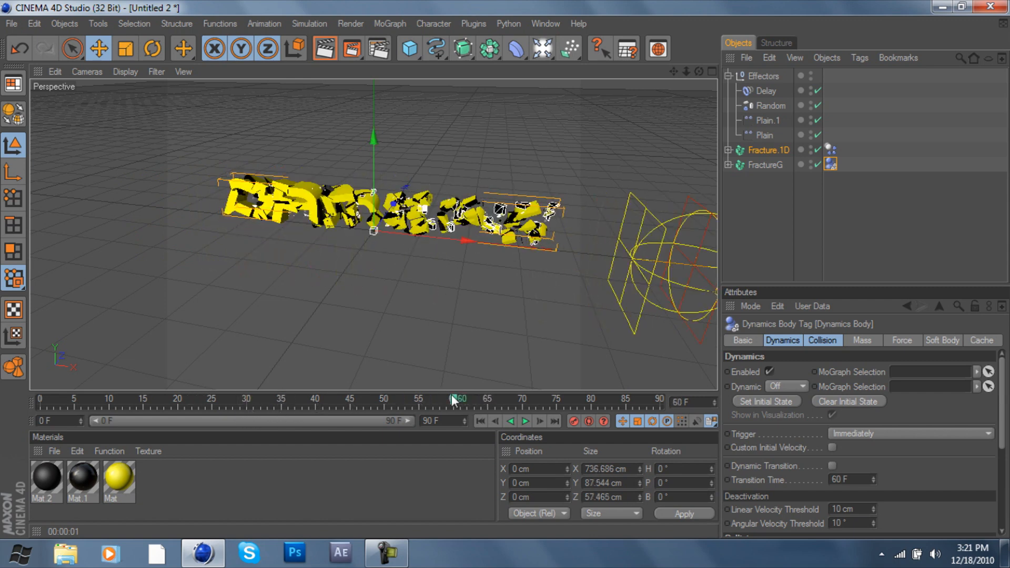
{"action": "left_click", "coordinate": [452, 400]}
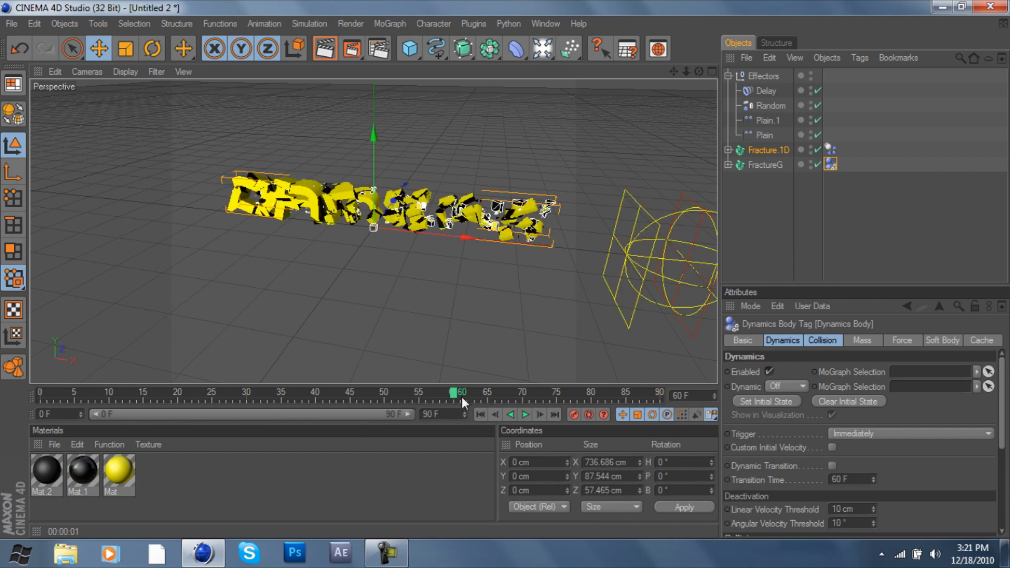
{"action": "left_click_drag", "start_coordinate": [456, 393], "coordinate": [491, 392]}
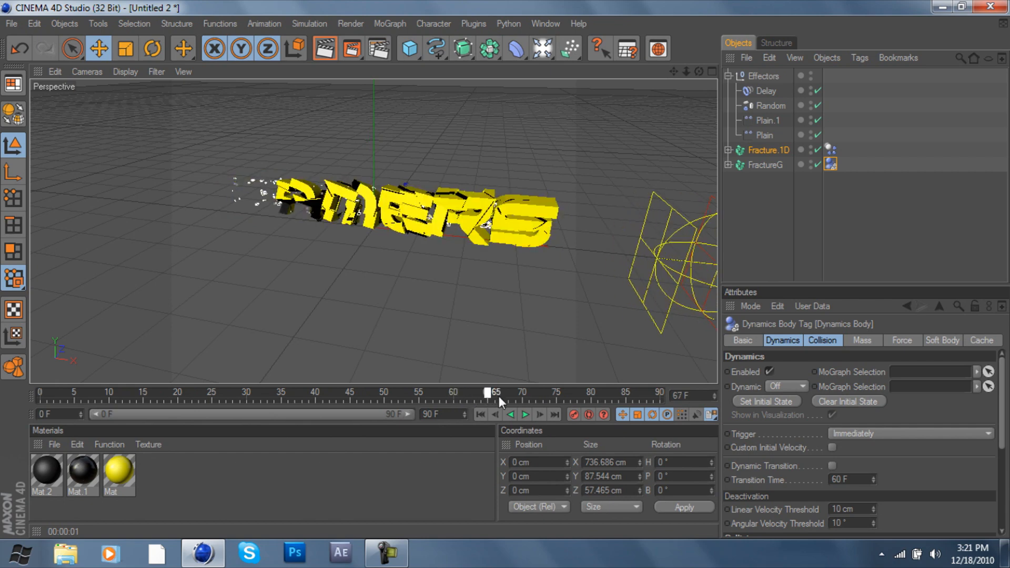
{"action": "left_click_drag", "start_coordinate": [487, 392], "coordinate": [543, 392]}
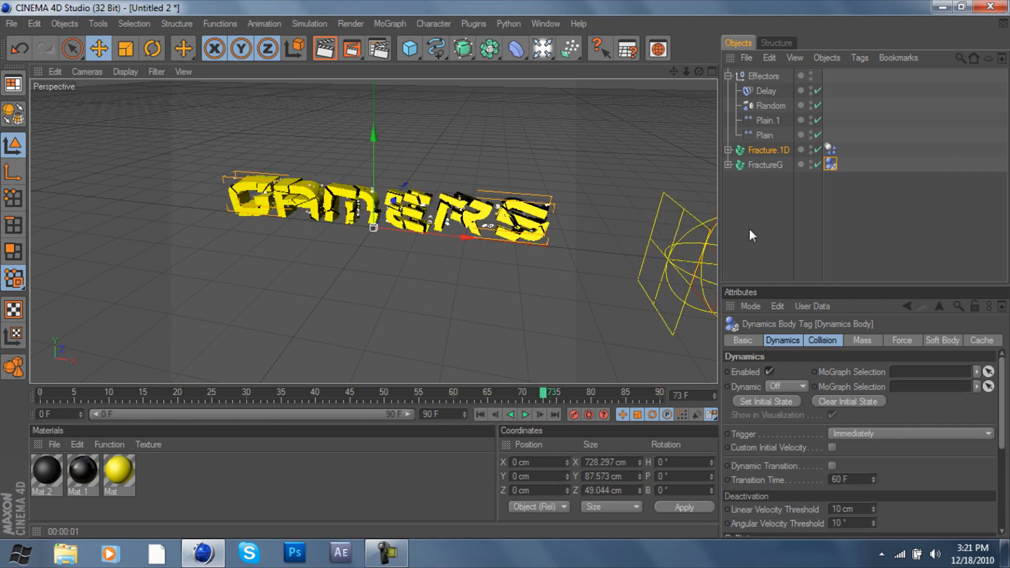
{"action": "left_click_drag", "start_coordinate": [544, 392], "coordinate": [659, 392]}
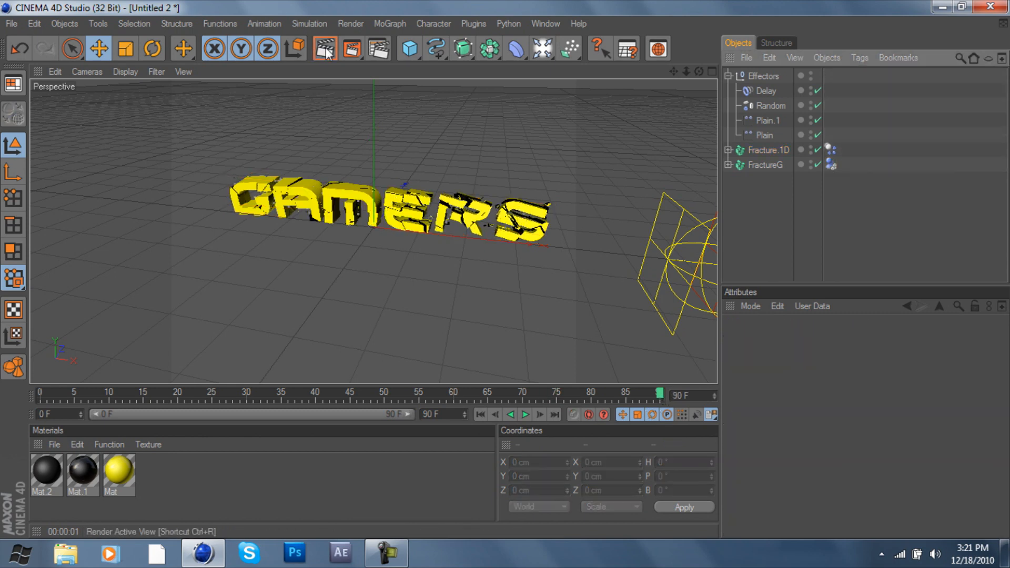
{"action": "left_click", "coordinate": [323, 48]}
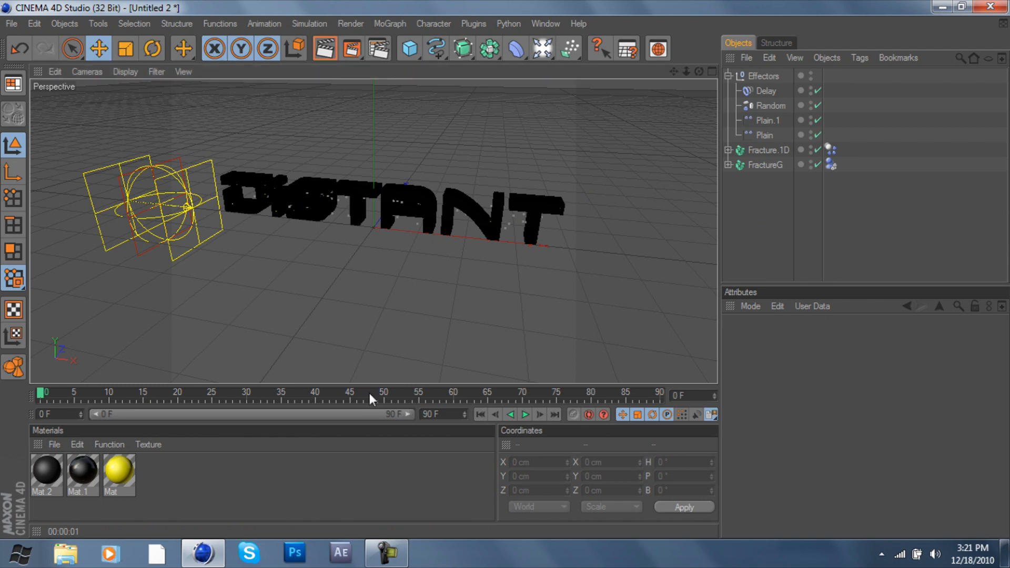
Return to frame 0 and play forwards to watch GAMERS break apart as DISTANT forms
{"action": "left_click", "coordinate": [309, 391]}
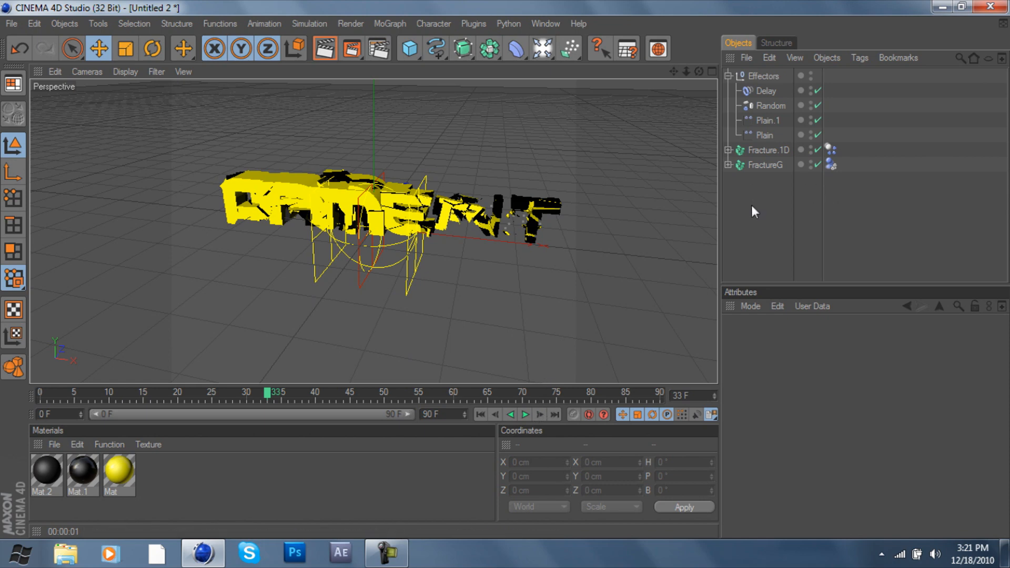
{"action": "left_click", "coordinate": [526, 415]}
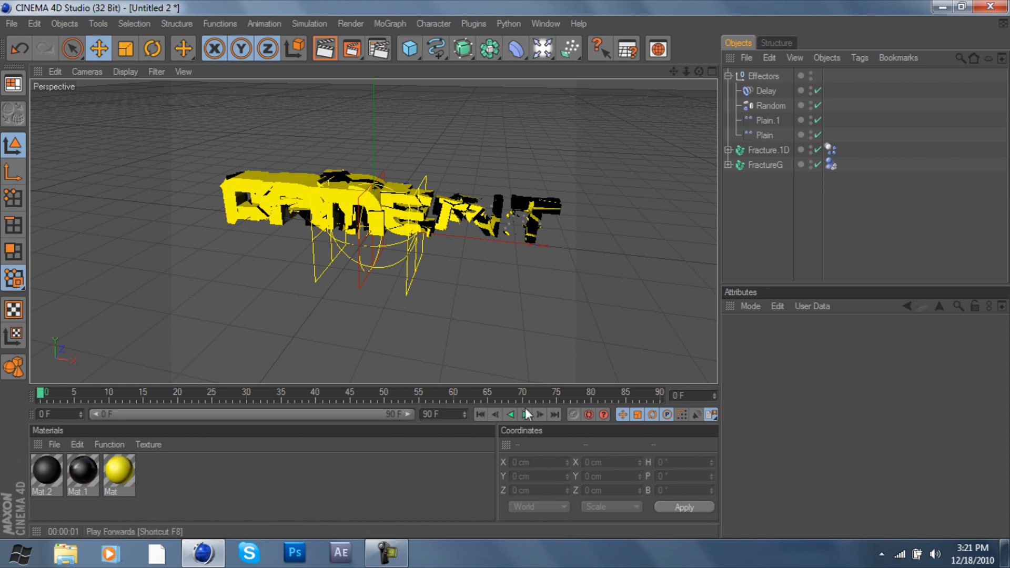
{"action": "left_click", "coordinate": [524, 414]}
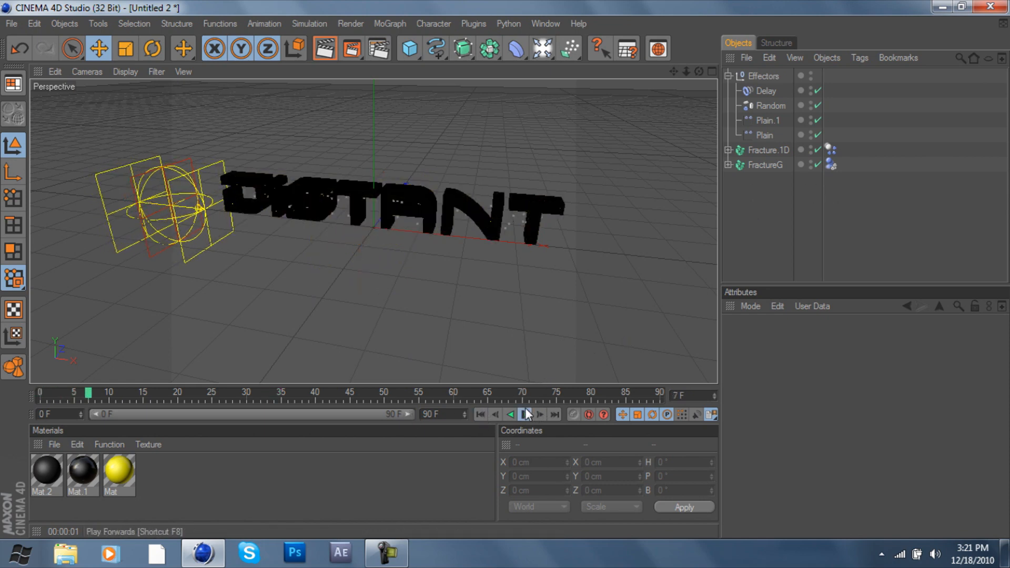
{"action": "left_click", "coordinate": [523, 415]}
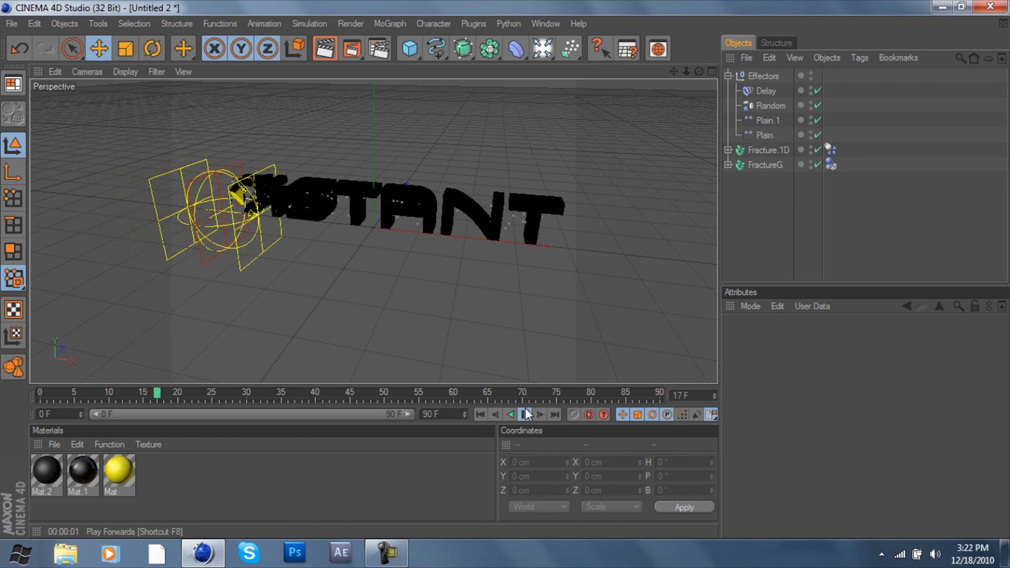
{"action": "left_click", "coordinate": [524, 415]}
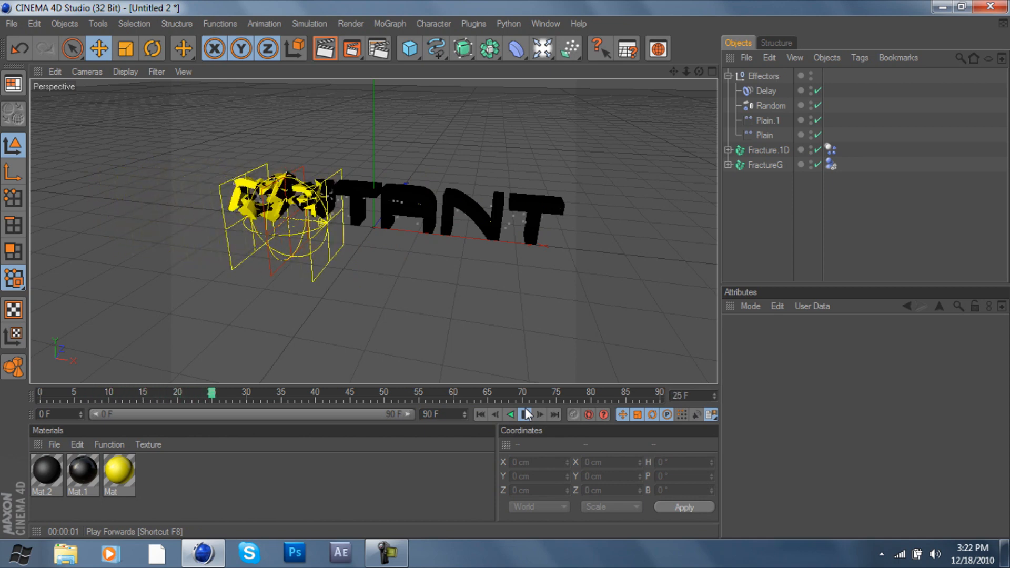
{"action": "left_click", "coordinate": [524, 414]}
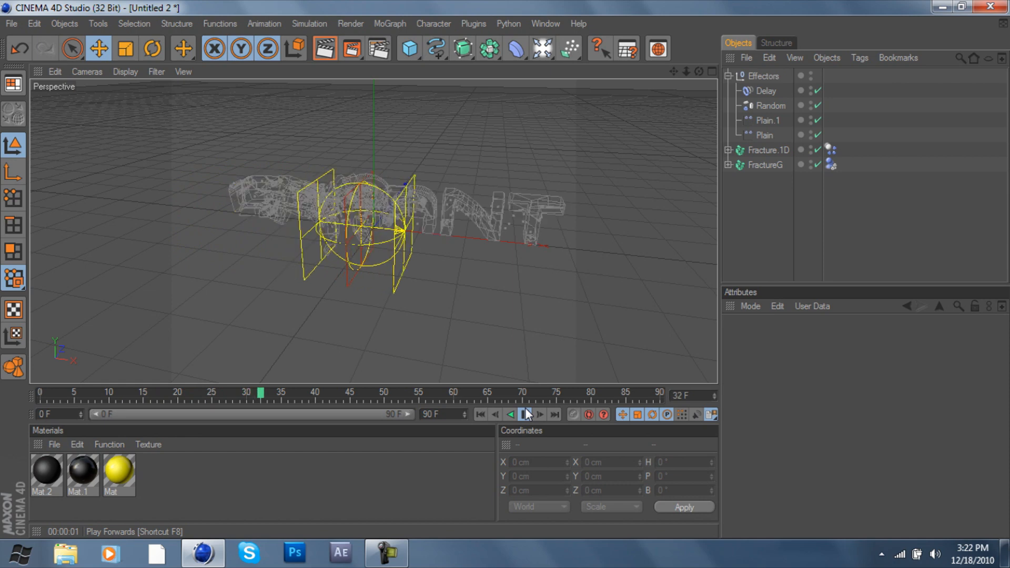
{"action": "left_click", "coordinate": [528, 415]}
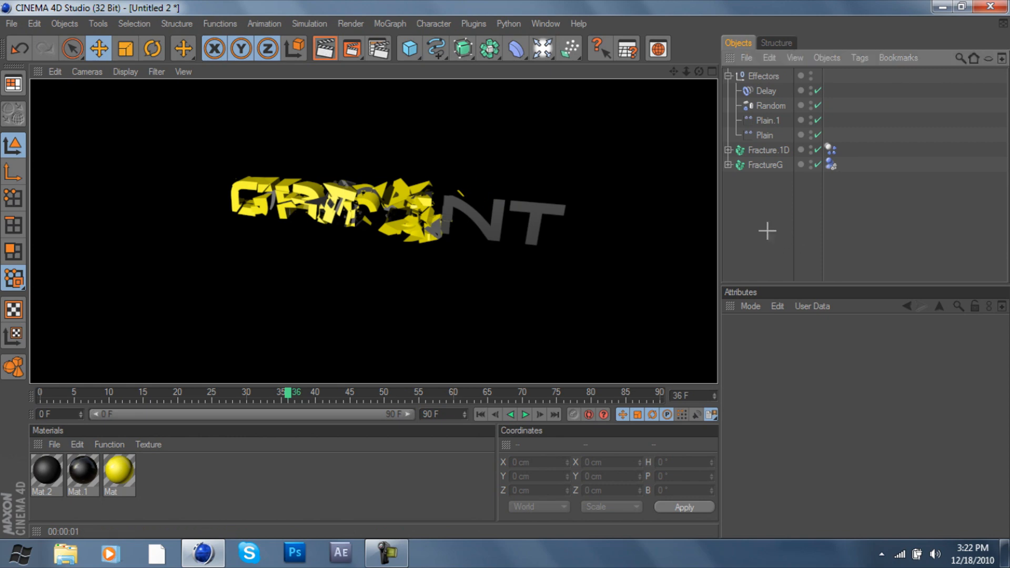
Set Fracture.1D's Dynamics Body collisions to use all individual elements
{"action": "left_click", "coordinate": [766, 164]}
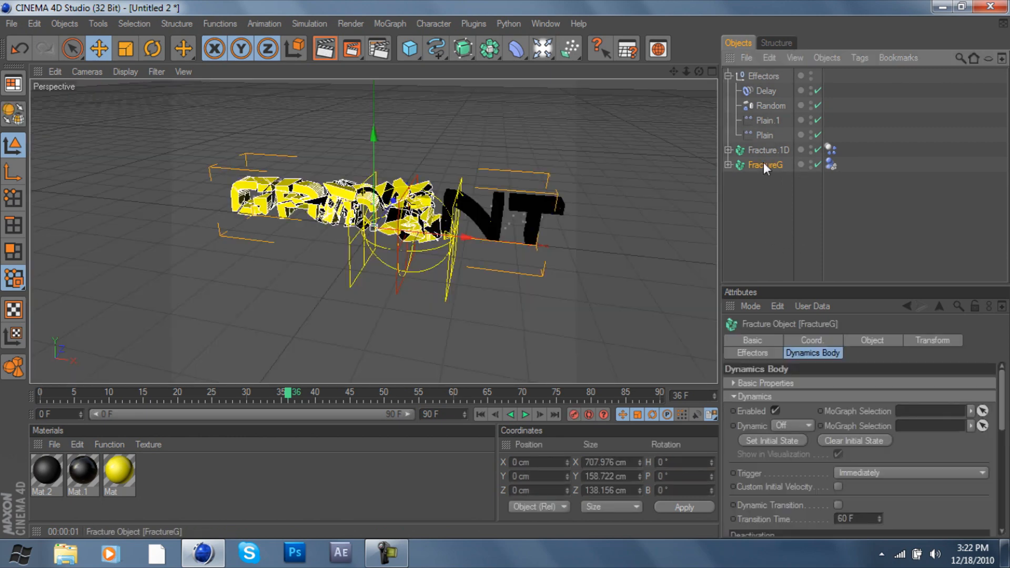
{"action": "left_click", "coordinate": [770, 149]}
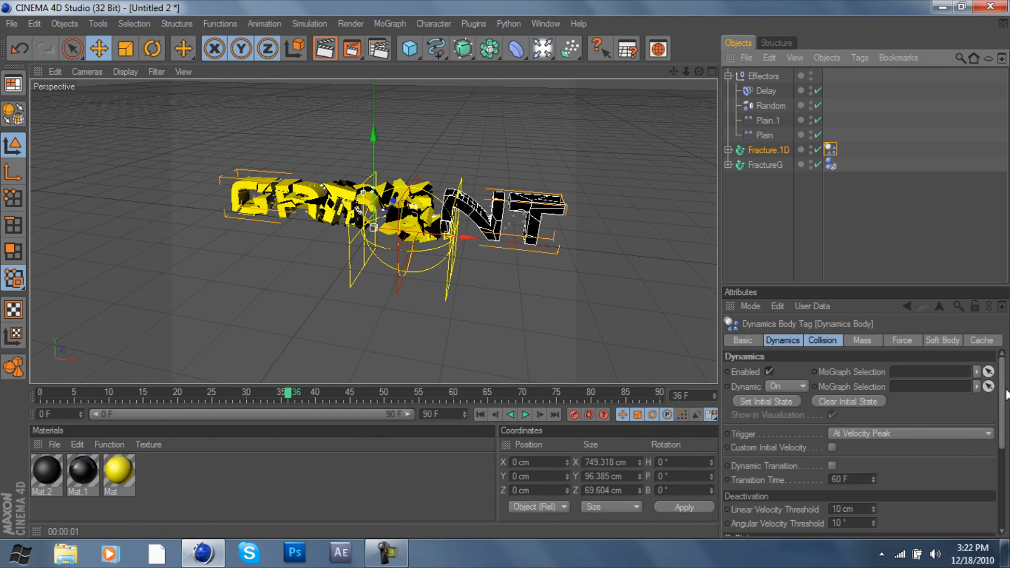
{"action": "scroll", "scroll_direction": "down", "scroll_amount": 3}
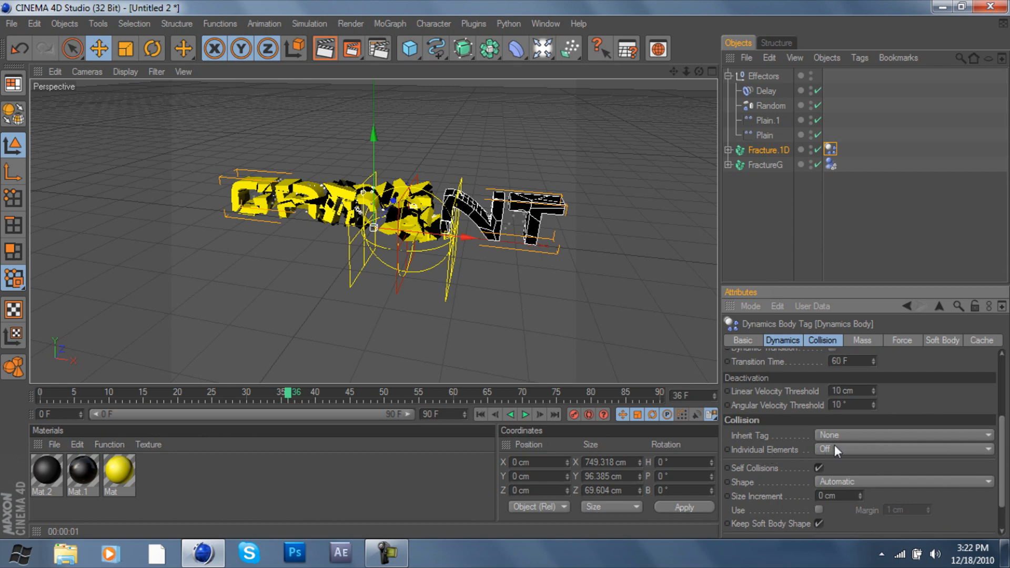
{"action": "left_click", "coordinate": [905, 451]}
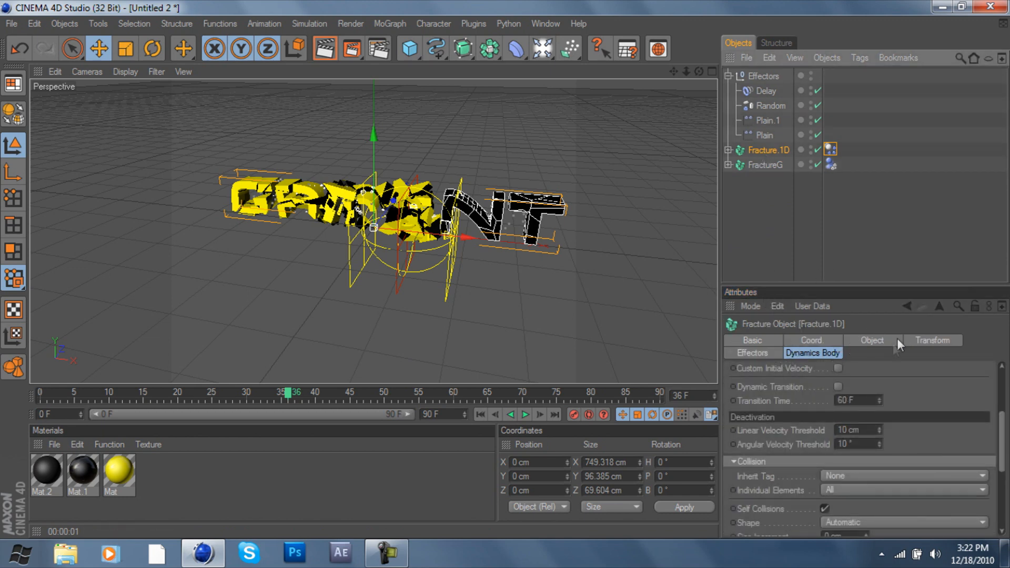
{"action": "left_click", "coordinate": [752, 354]}
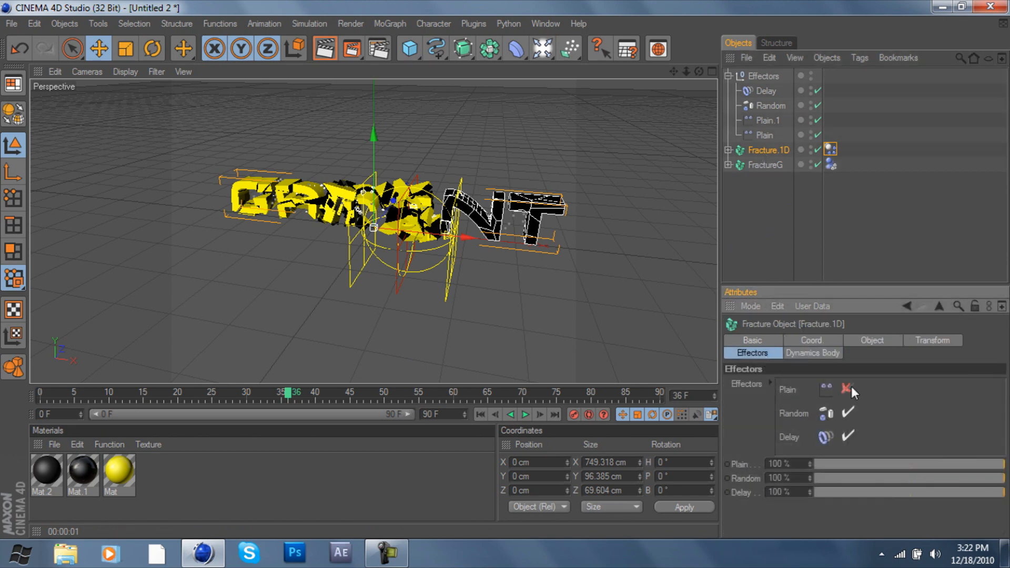
Switch off Fracture.1D's Plain effector and add a Plane primitive as a floor
{"action": "left_click", "coordinate": [844, 389]}
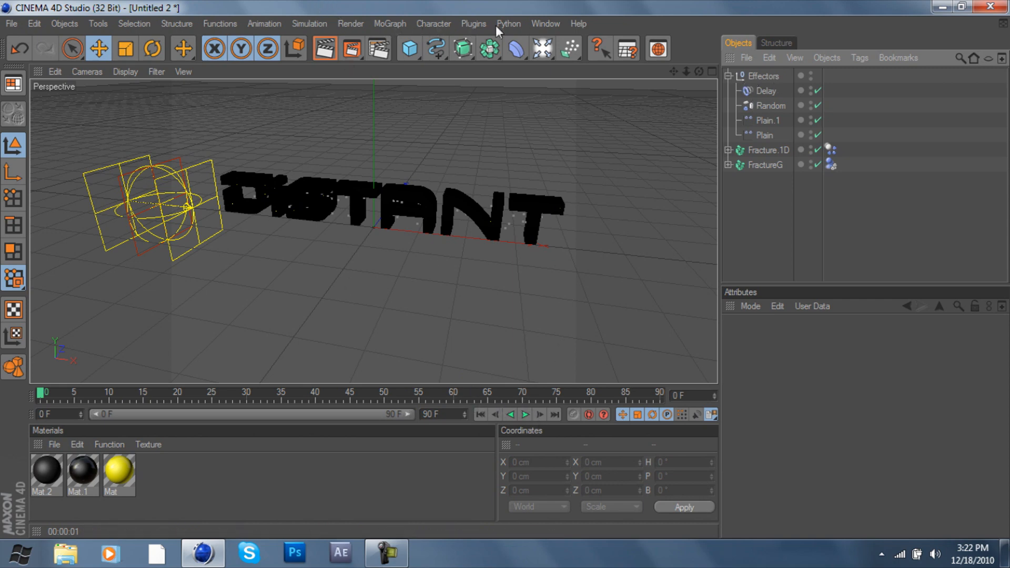
{"action": "left_click", "coordinate": [406, 47]}
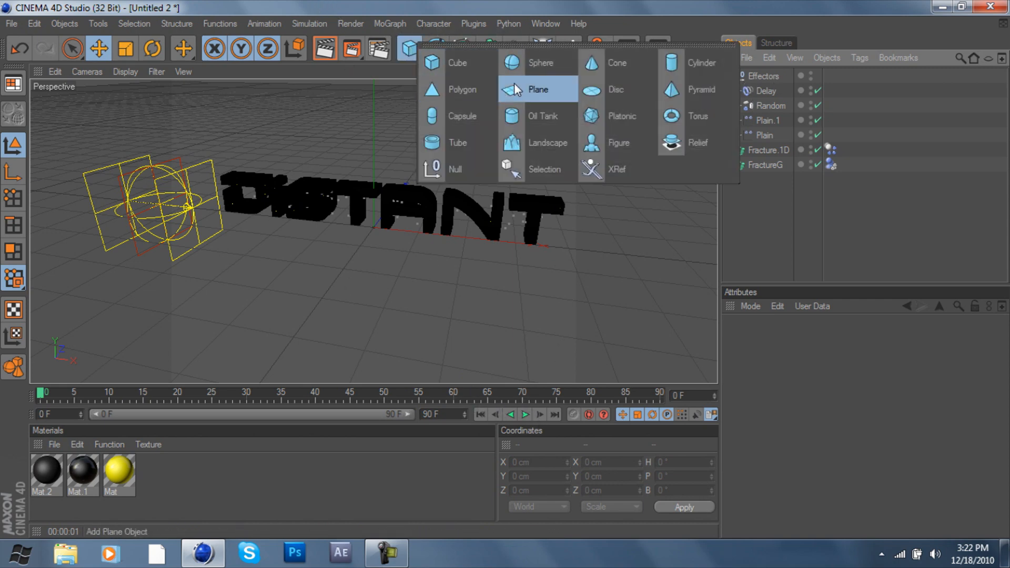
{"action": "left_click", "coordinate": [538, 88]}
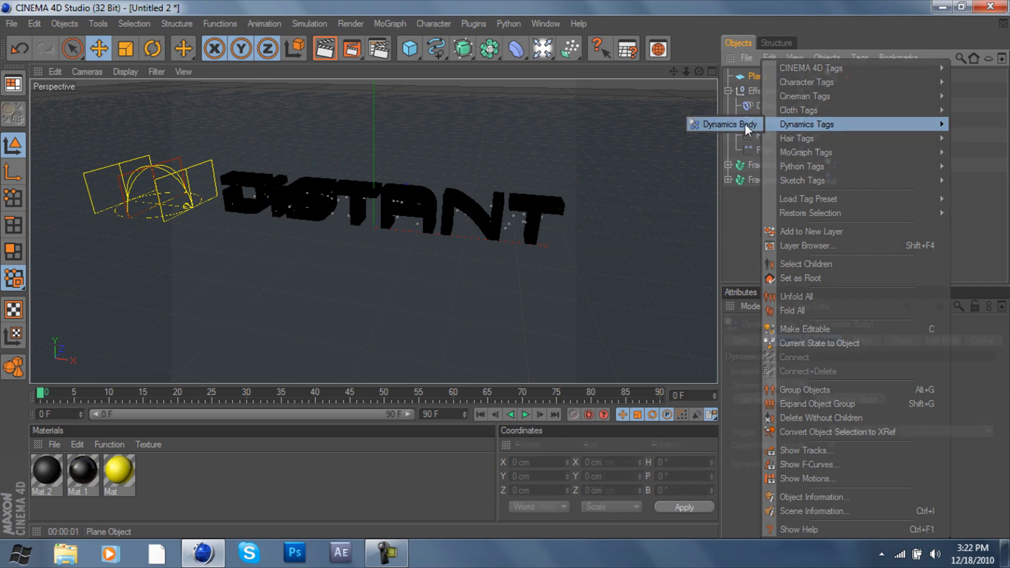
Give the plane a Dynamics Body tag and play to test fragments colliding with the floor
{"action": "left_click", "coordinate": [726, 124]}
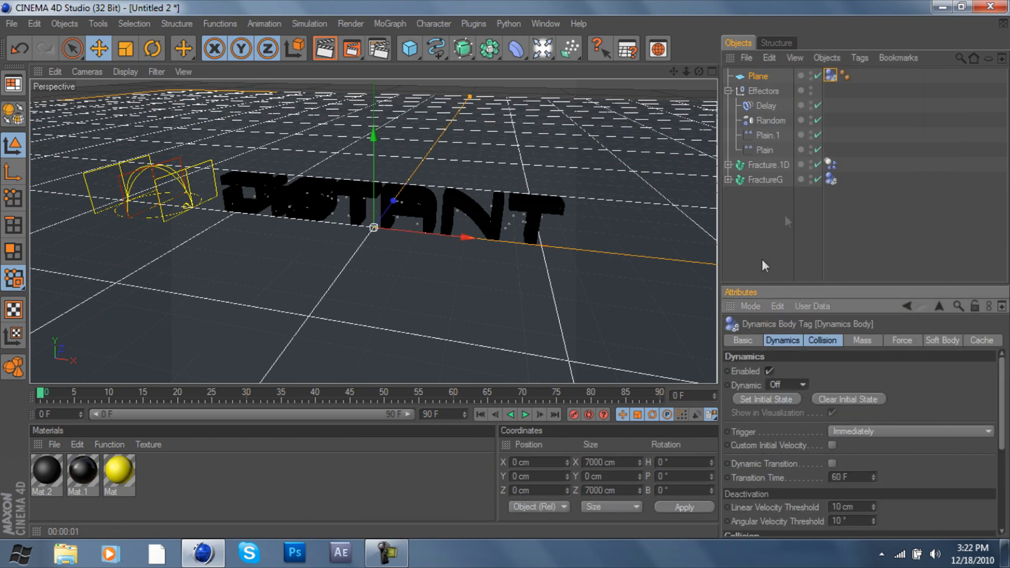
{"action": "left_click", "coordinate": [529, 415]}
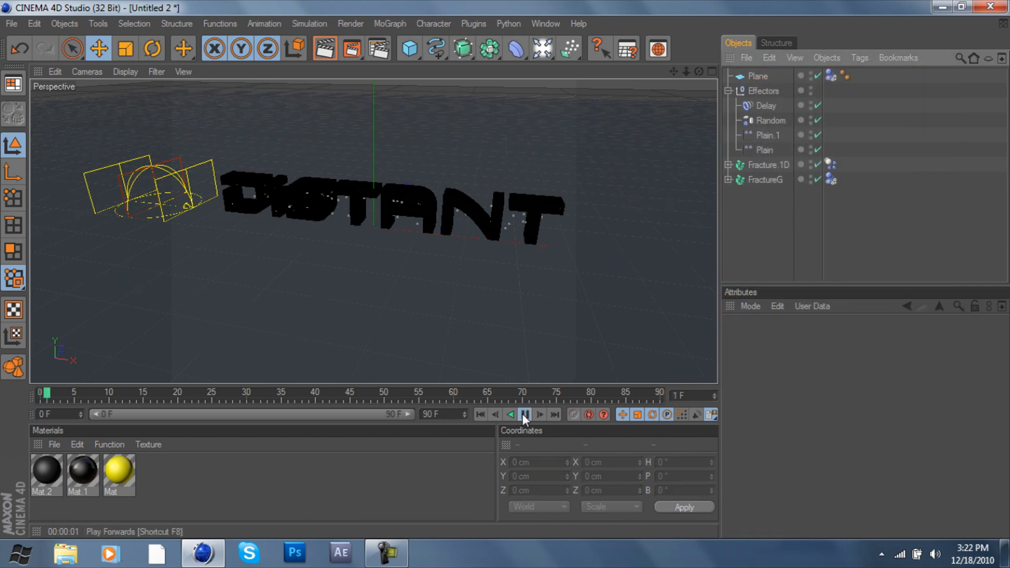
{"action": "left_click", "coordinate": [524, 415]}
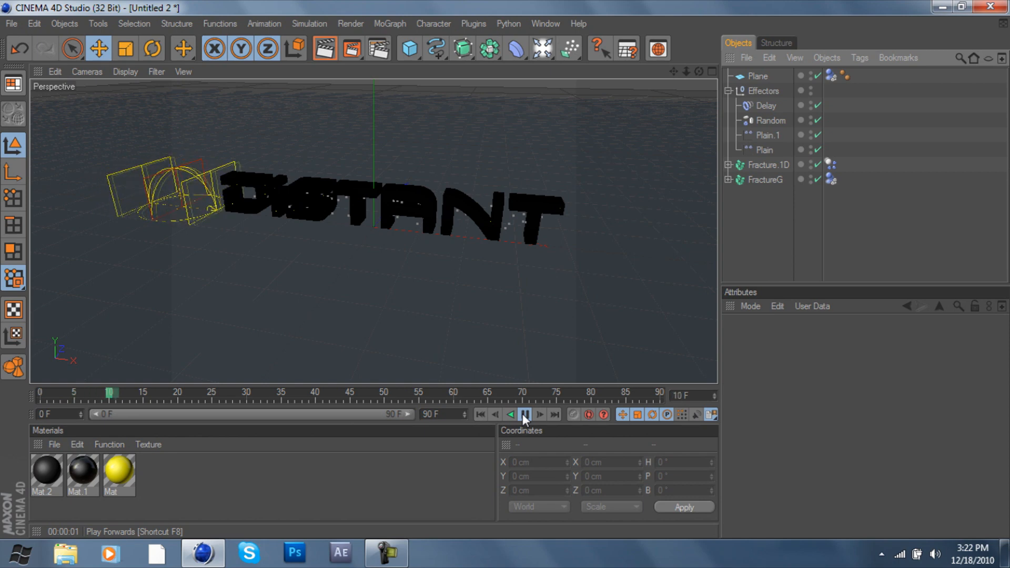
{"action": "left_click", "coordinate": [528, 414]}
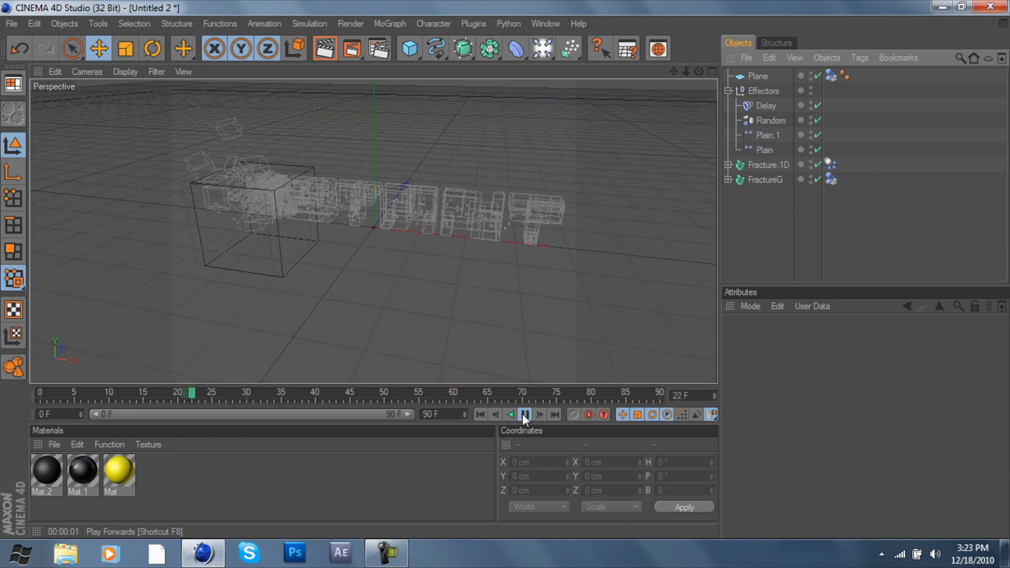
{"action": "left_click", "coordinate": [526, 414]}
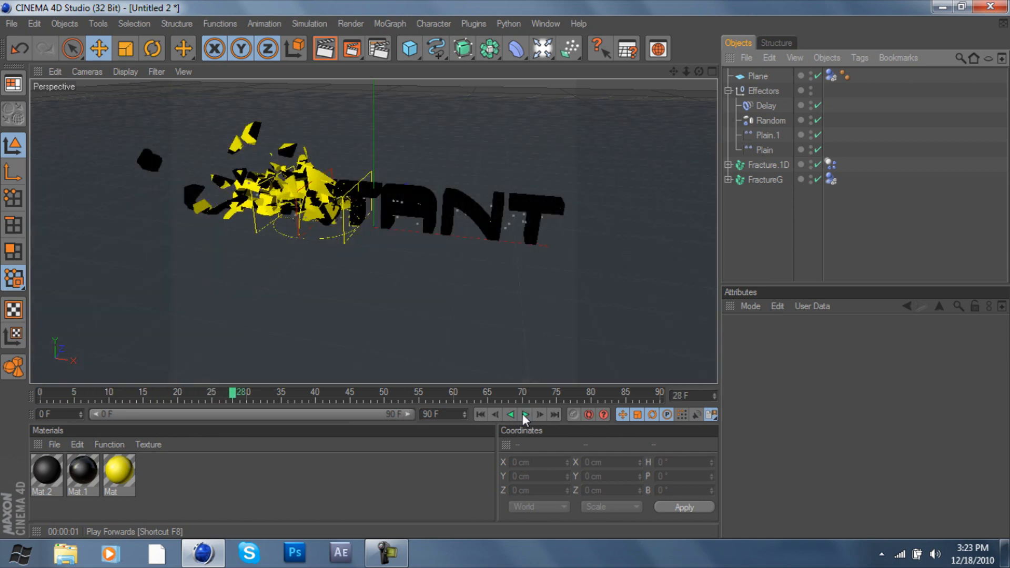
{"action": "left_click", "coordinate": [526, 414]}
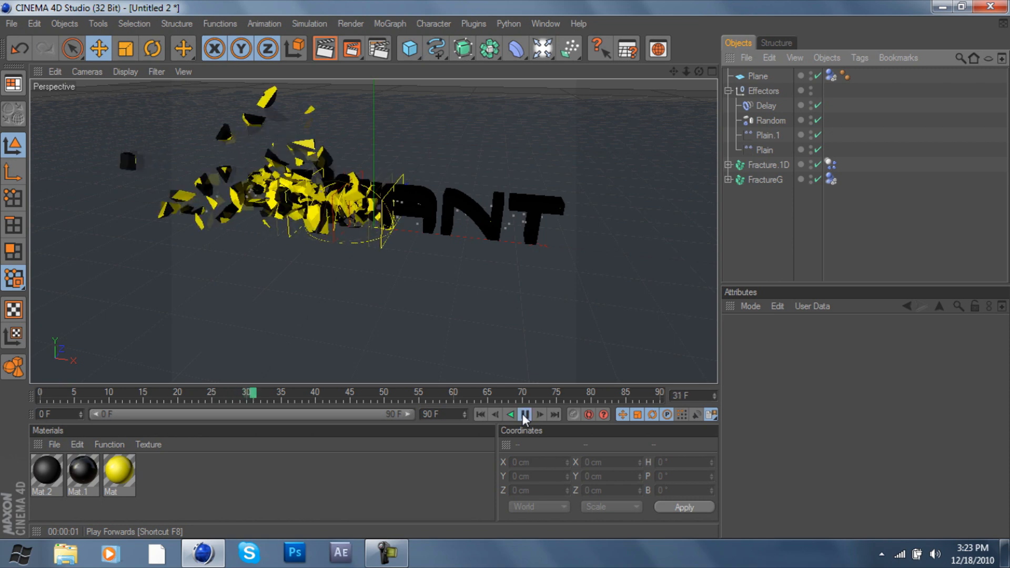
{"action": "left_click", "coordinate": [527, 414]}
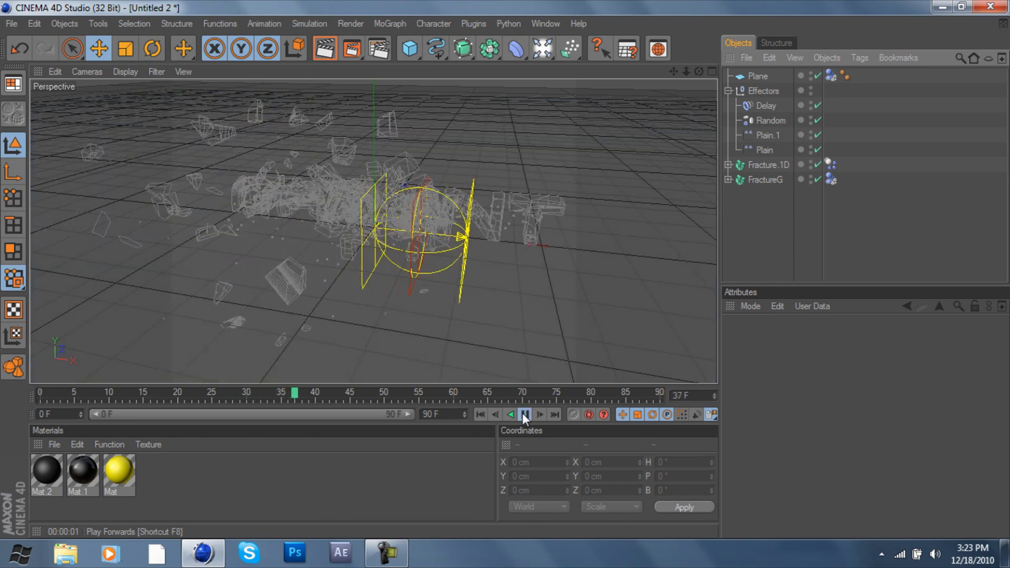
{"action": "left_click", "coordinate": [527, 415]}
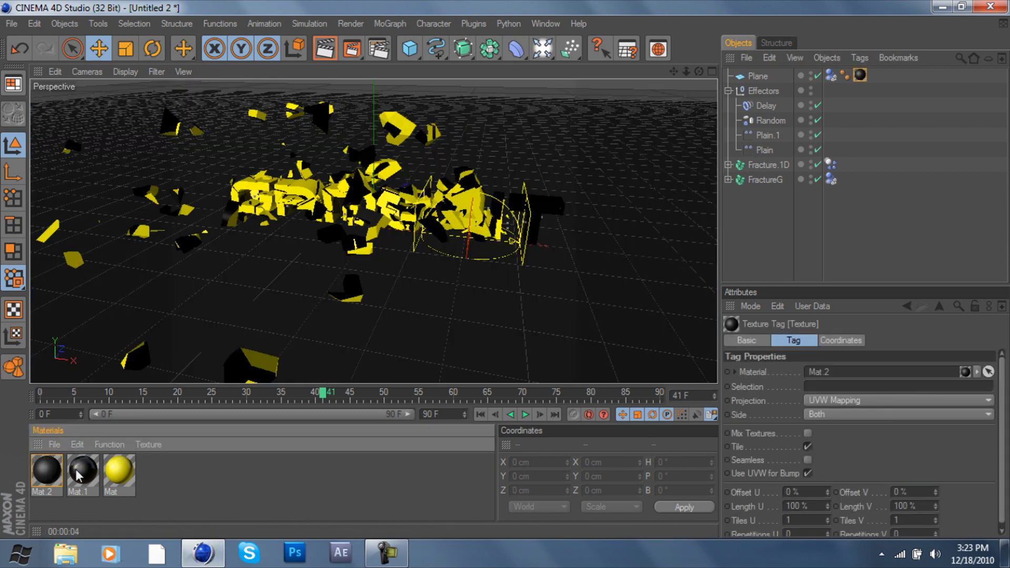
{"action": "mouse_move", "coordinate": [332, 57]}
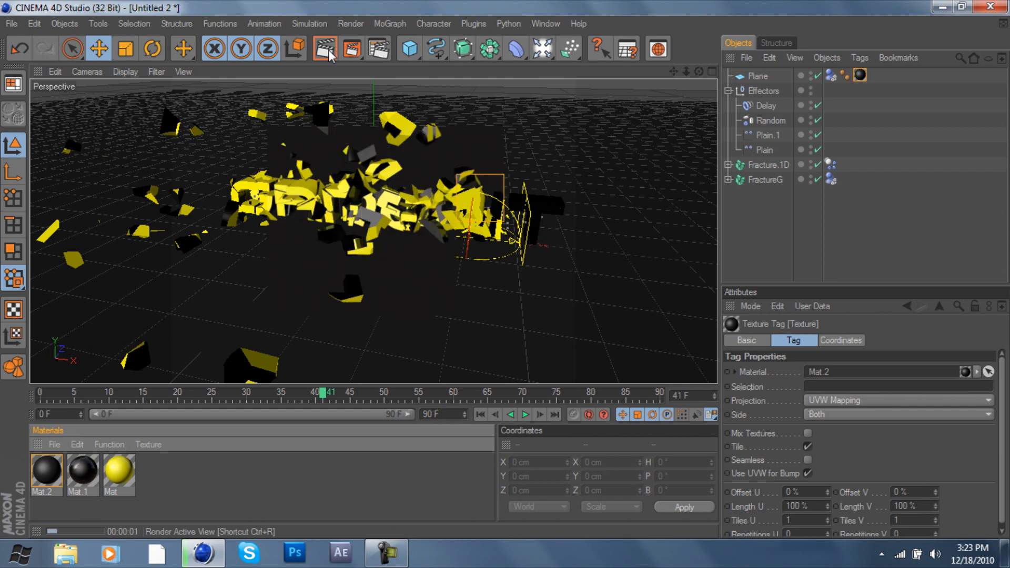
Render the active view at frame 41, then move the time slider to around frame 87
{"action": "left_click", "coordinate": [326, 49]}
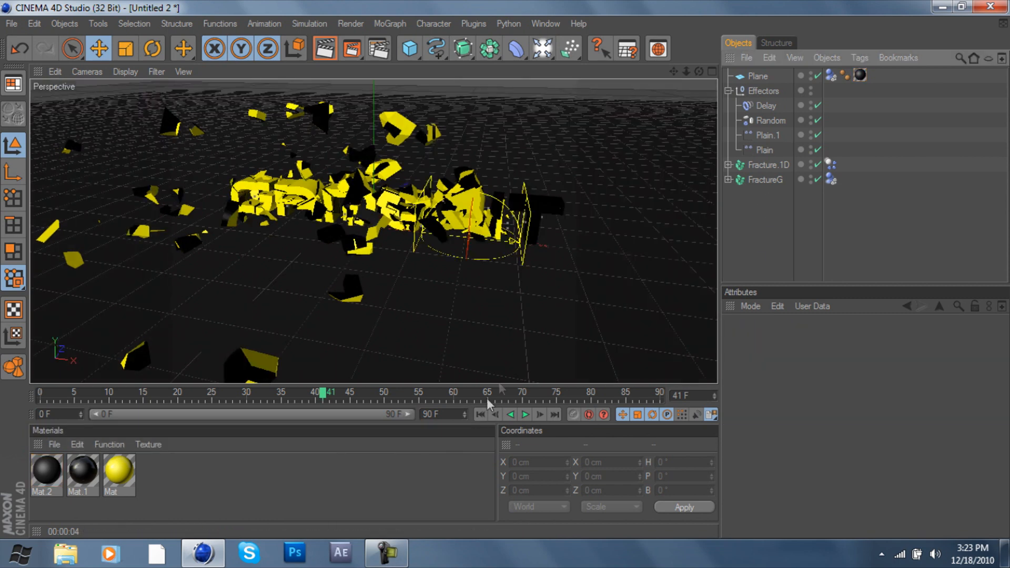
{"action": "mouse_move", "coordinate": [297, 406]}
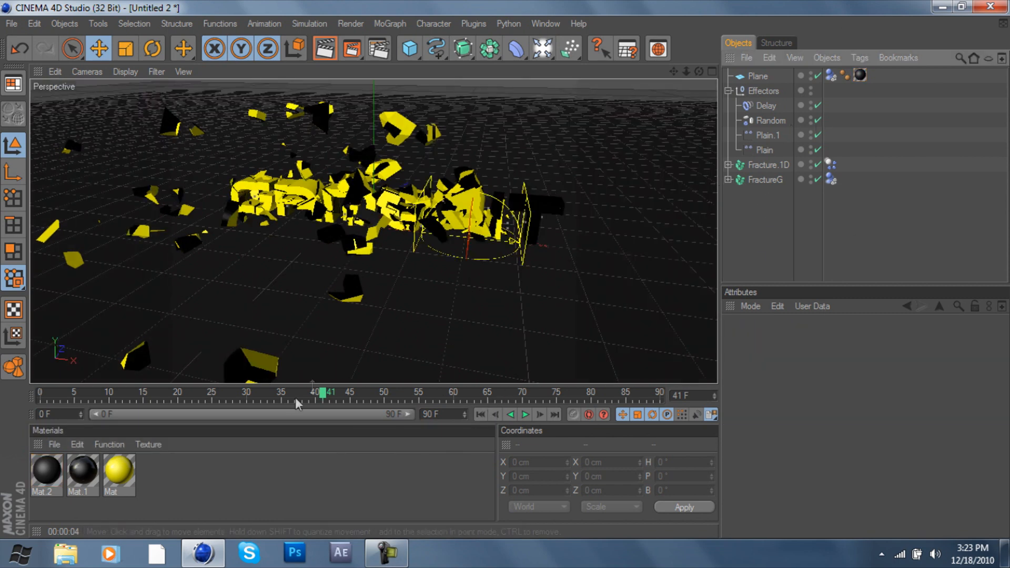
{"action": "left_click_drag", "start_coordinate": [322, 393], "coordinate": [448, 393]}
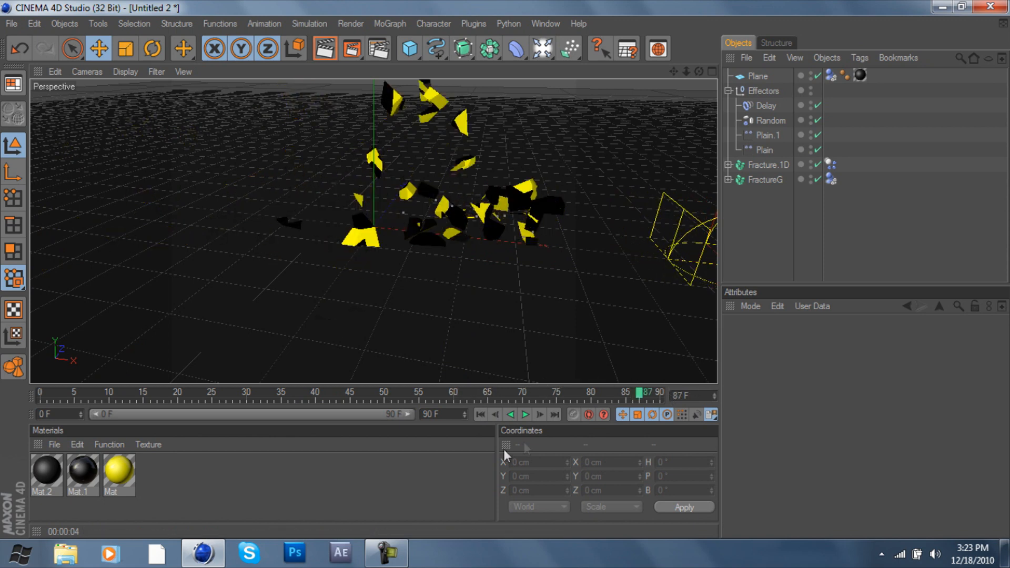
{"action": "left_click", "coordinate": [528, 414]}
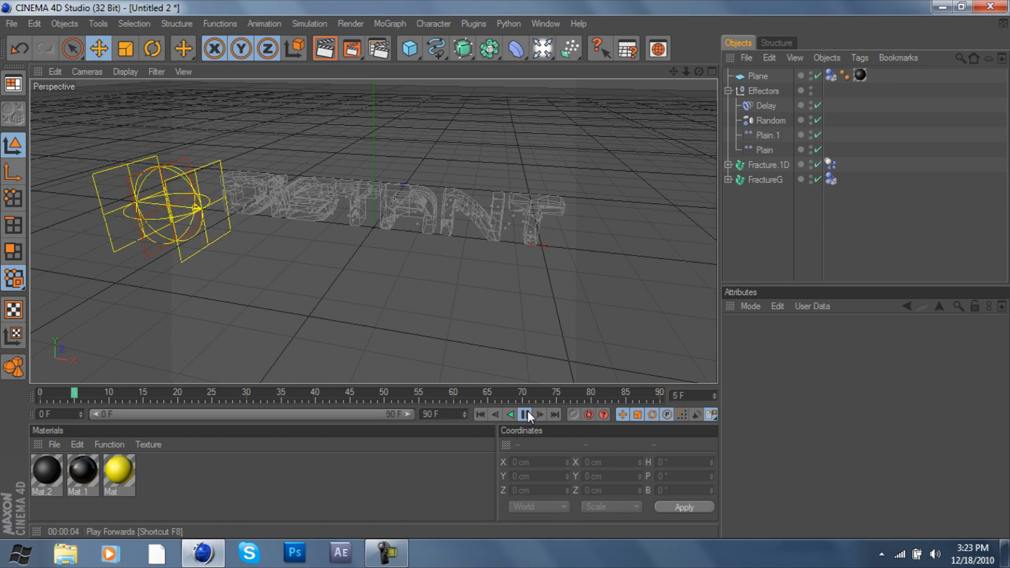
Play until the fragments reform as yellow GAMERS text, stopping near frame 79
{"action": "left_click", "coordinate": [527, 415]}
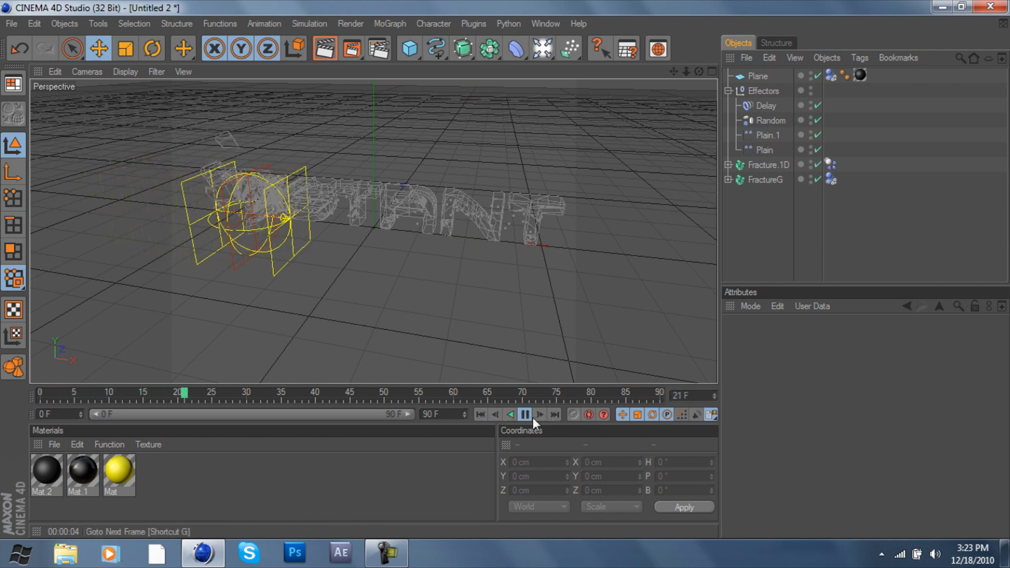
{"action": "left_click", "coordinate": [528, 414]}
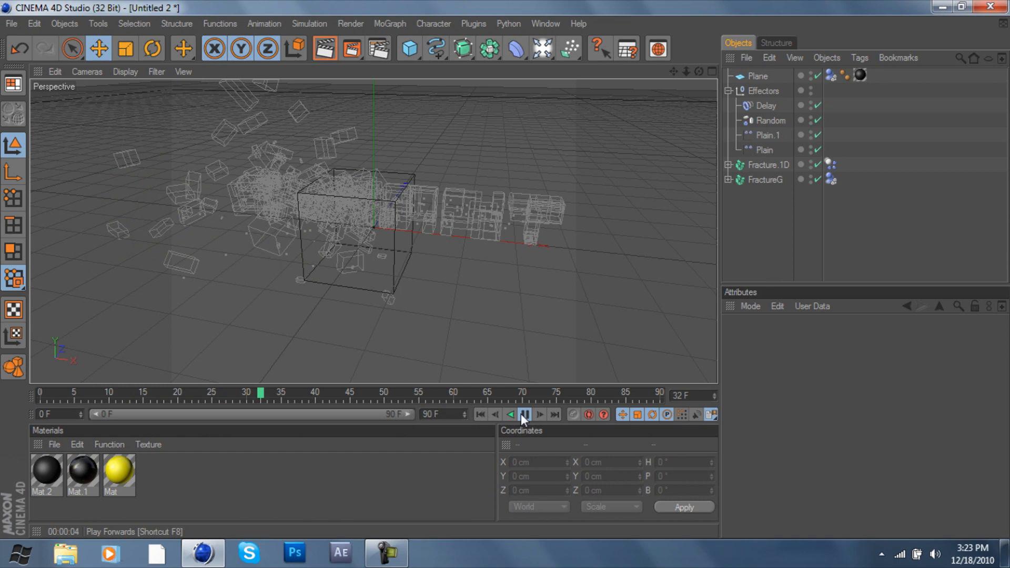
{"action": "left_click", "coordinate": [526, 414]}
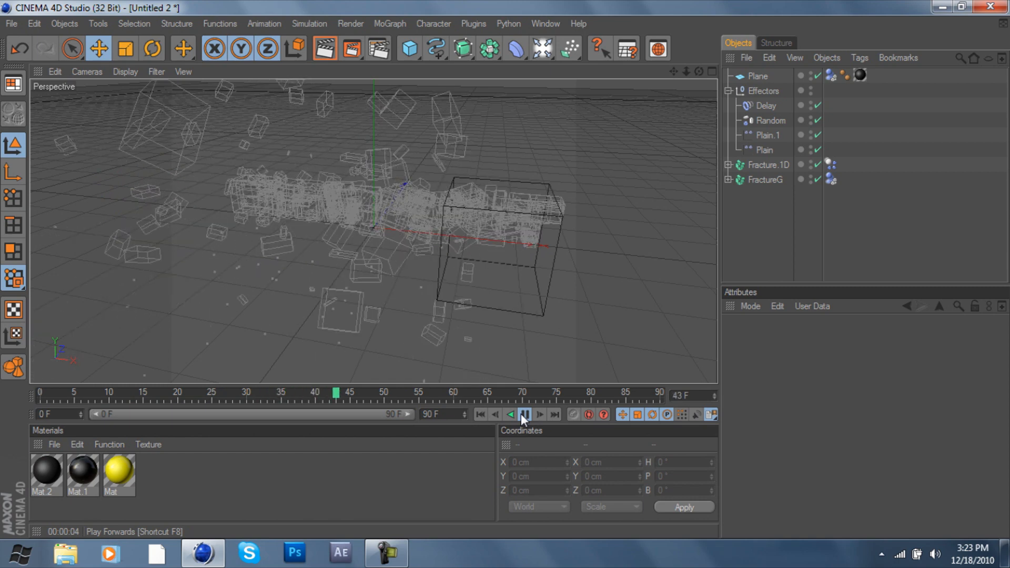
{"action": "left_click", "coordinate": [524, 414]}
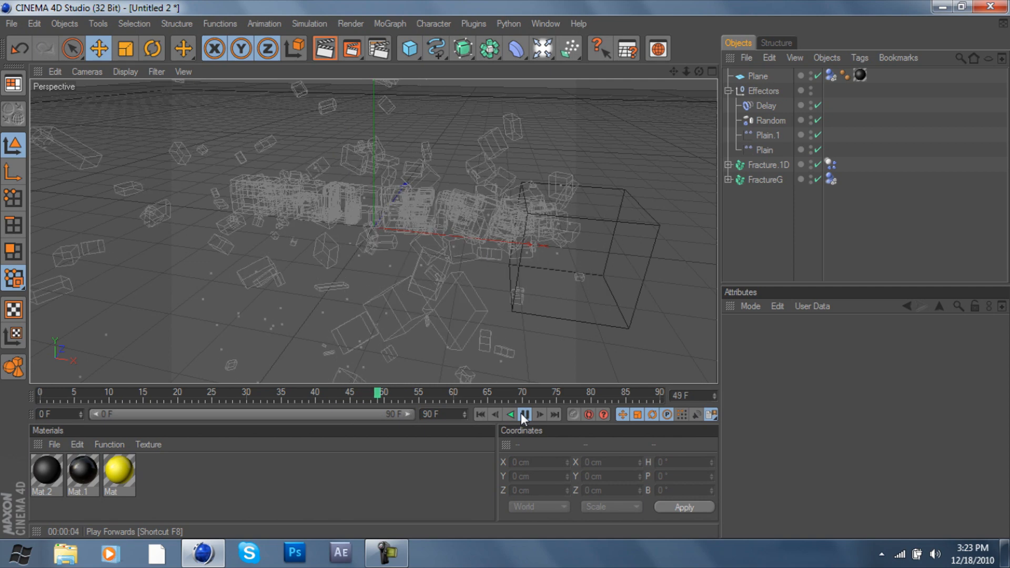
{"action": "left_click", "coordinate": [524, 414]}
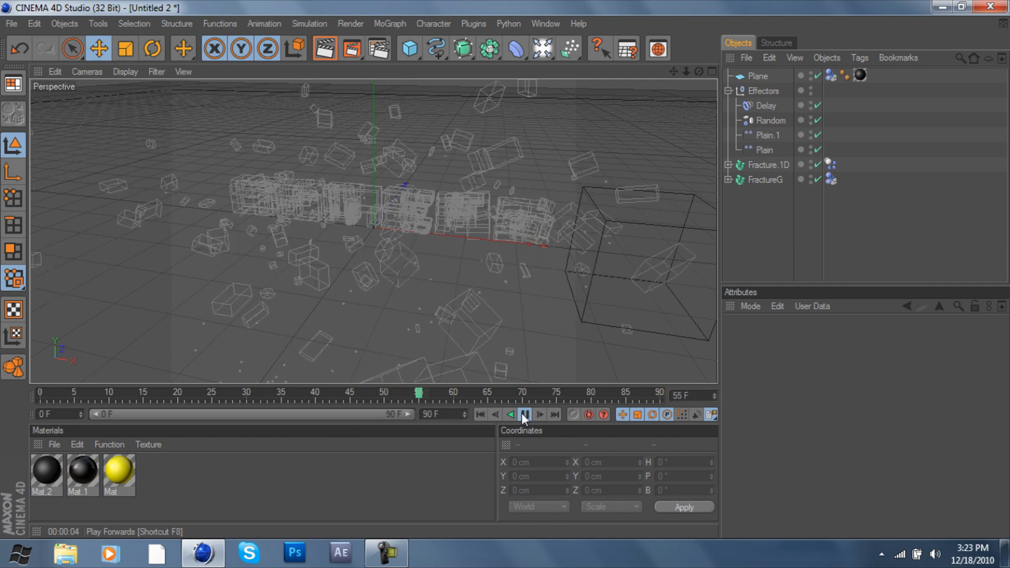
{"action": "left_click", "coordinate": [527, 414]}
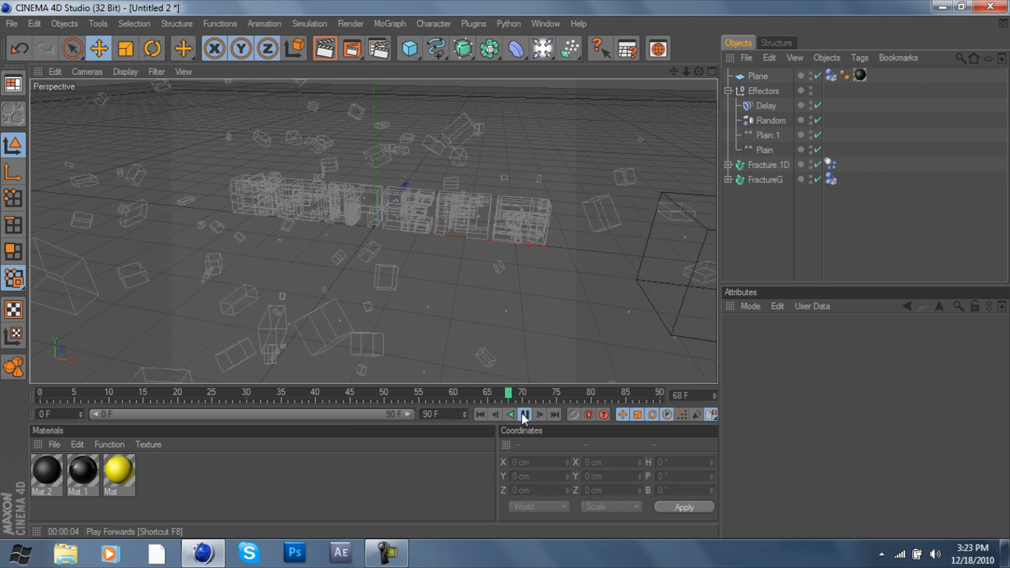
{"action": "left_click", "coordinate": [526, 415]}
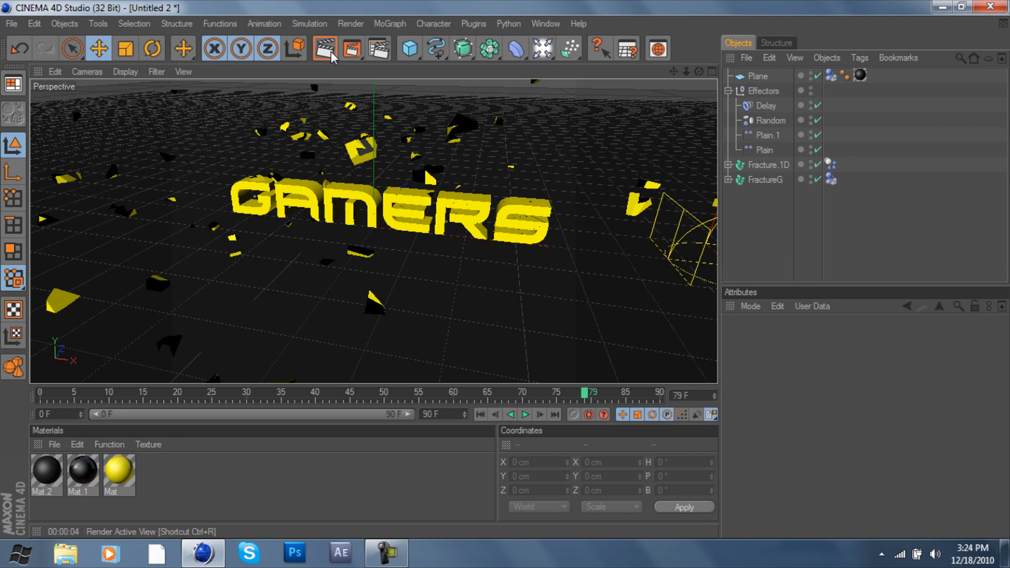
Render the current GAMERS frame in the viewport before adding lights and cameras
{"action": "left_click", "coordinate": [323, 47]}
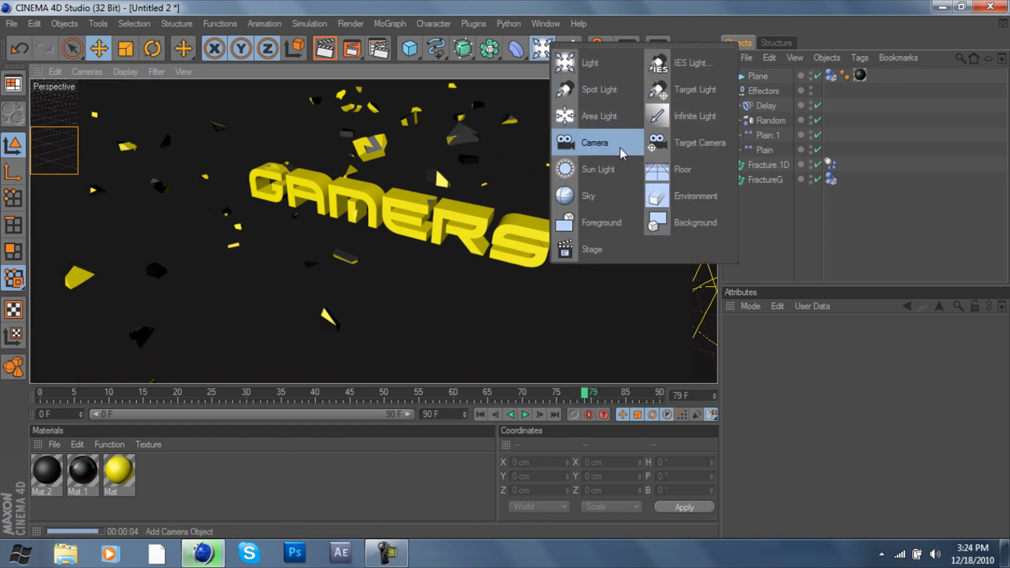
Add a camera and a spot light, placing the light above and in front of GAMERS
{"action": "left_click", "coordinate": [595, 142]}
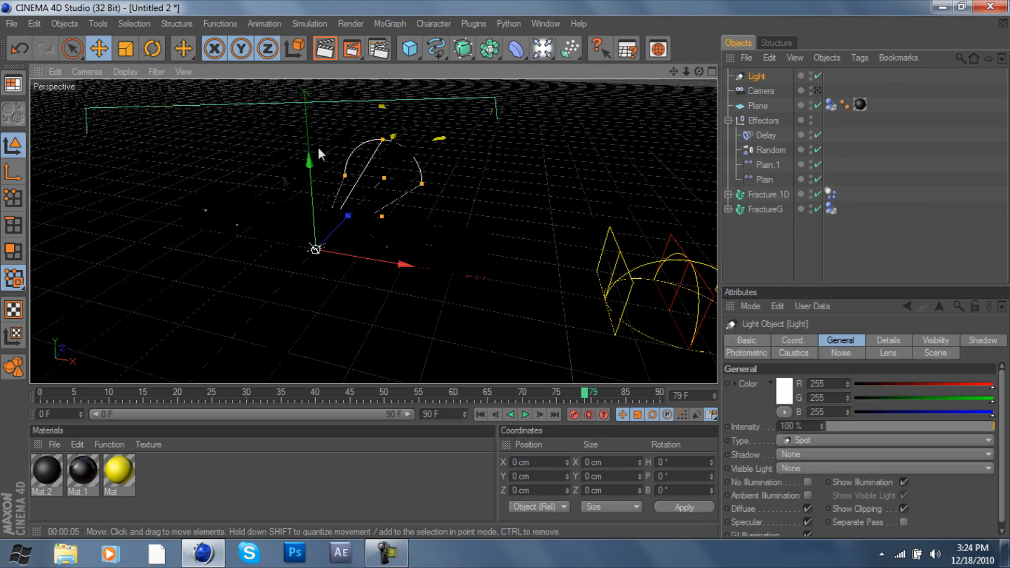
{"action": "left_click_drag", "start_coordinate": [314, 250], "coordinate": [309, 147]}
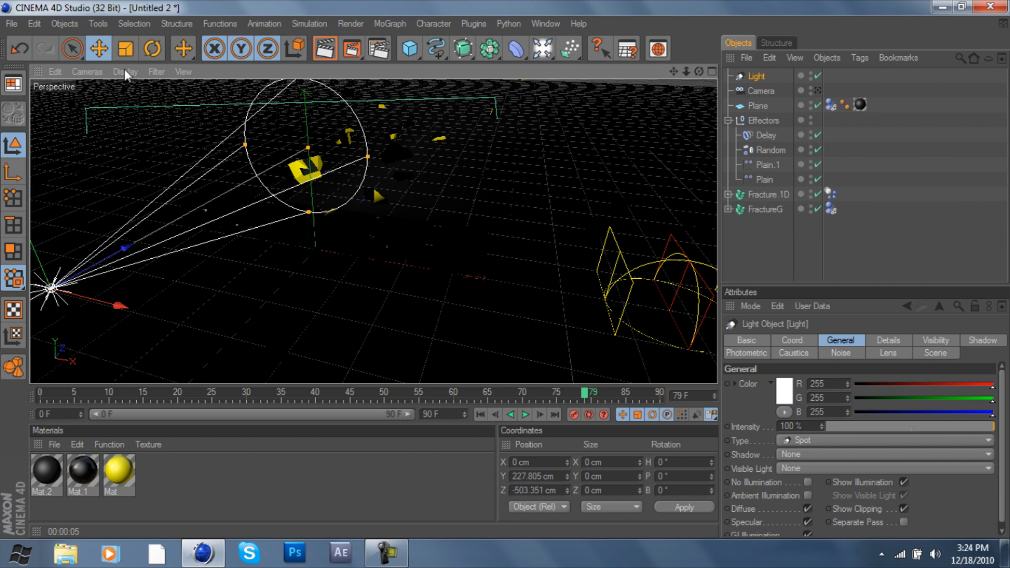
{"action": "left_click", "coordinate": [153, 48]}
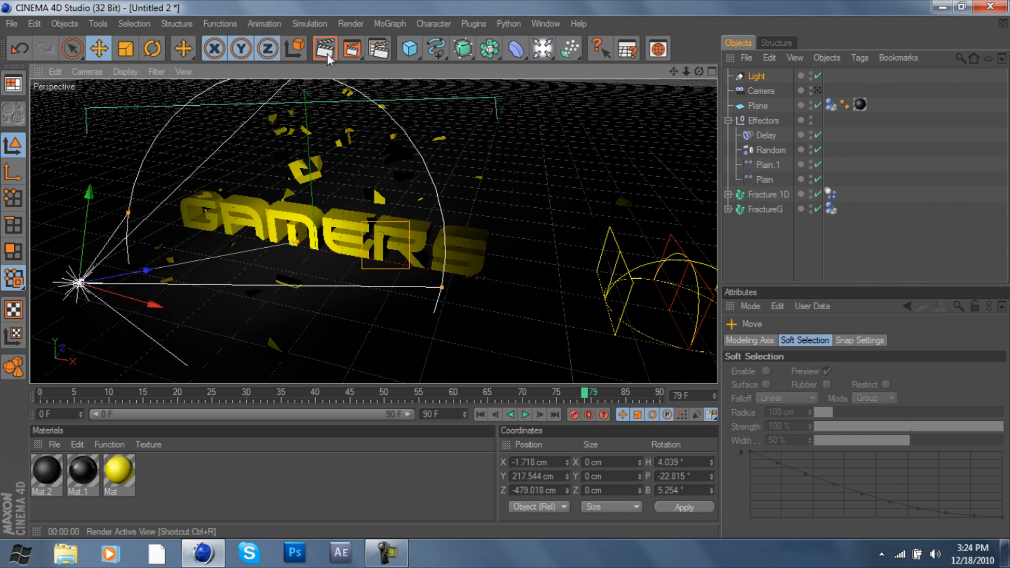
Render to check the lighting, then get the spotlight ready for re-aiming
{"action": "left_click", "coordinate": [323, 48]}
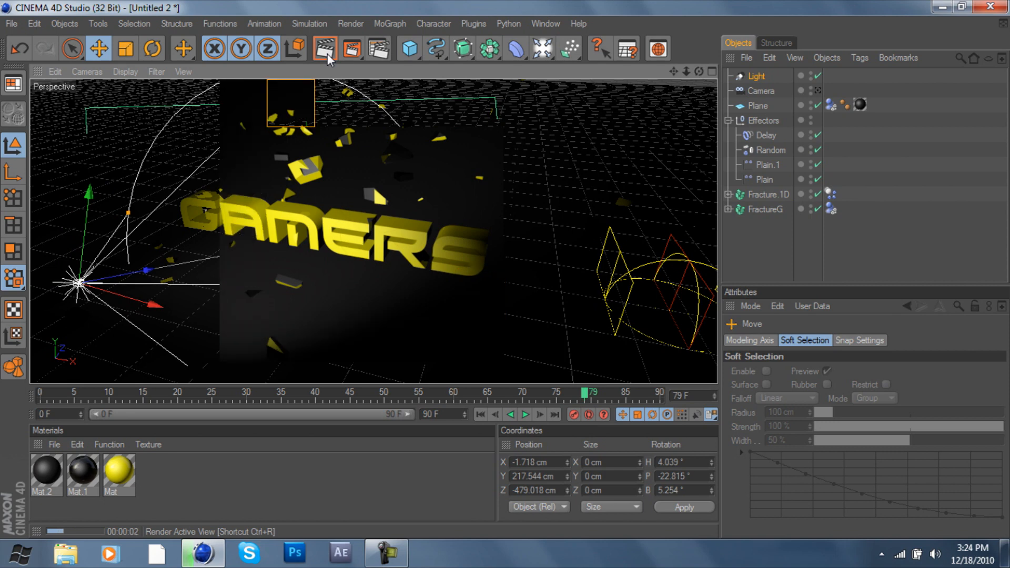
{"action": "left_click", "coordinate": [214, 48]}
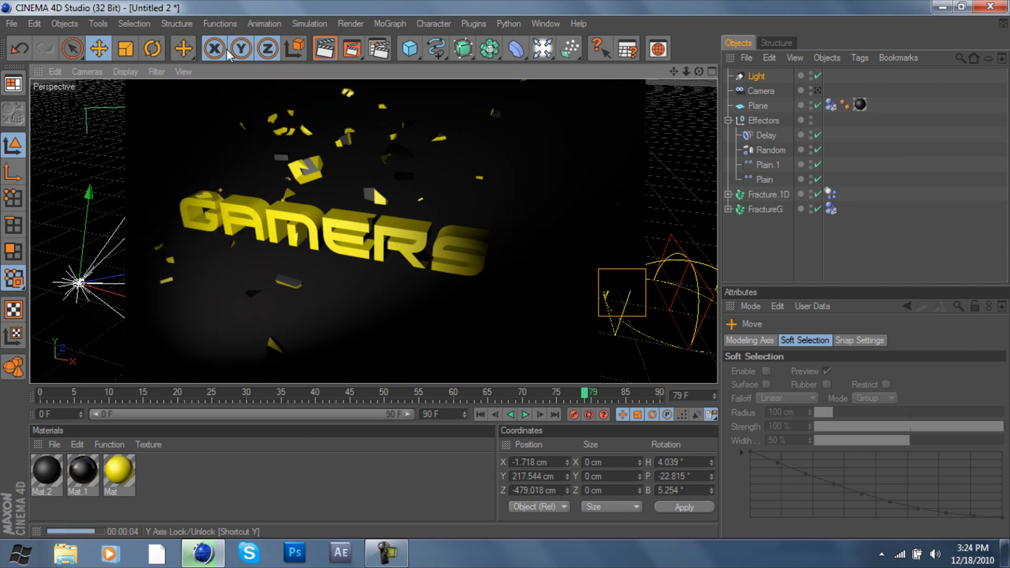
{"action": "left_click", "coordinate": [153, 48]}
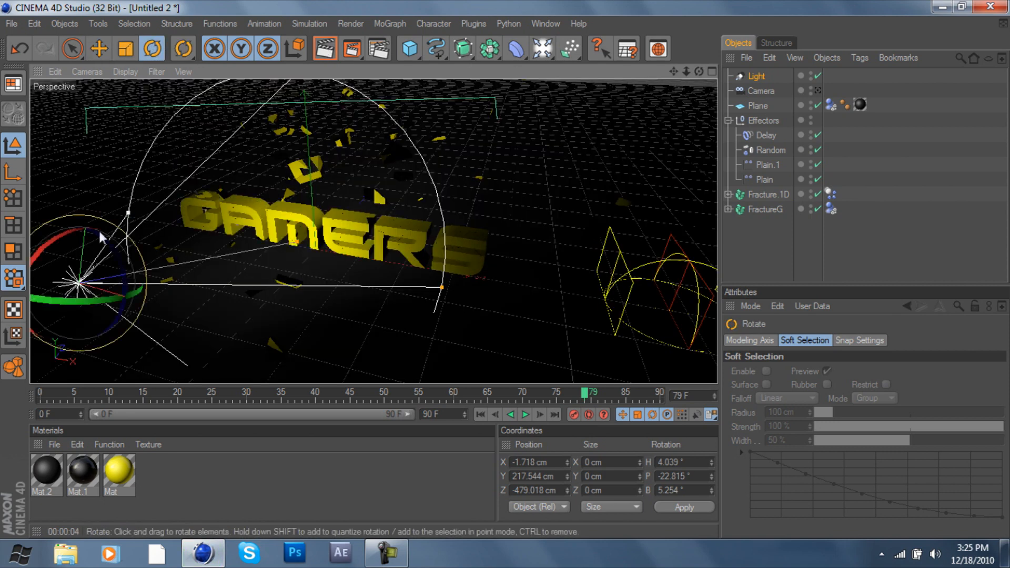
Tilt the spotlight down toward the GAMERS text and render to check the new angle
{"action": "left_click_drag", "start_coordinate": [100, 237], "coordinate": [58, 243]}
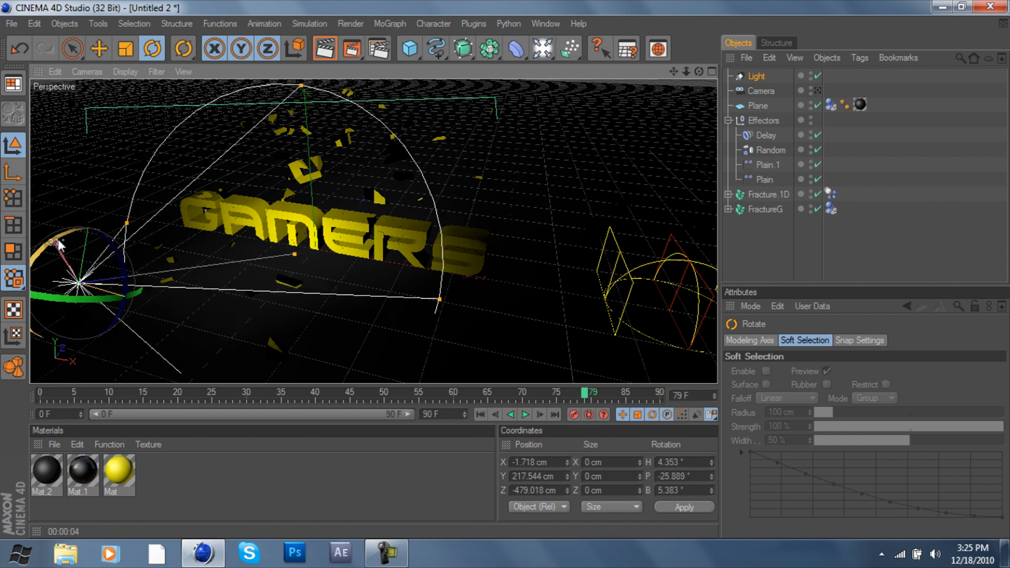
{"action": "left_click_drag", "start_coordinate": [57, 245], "coordinate": [152, 100]}
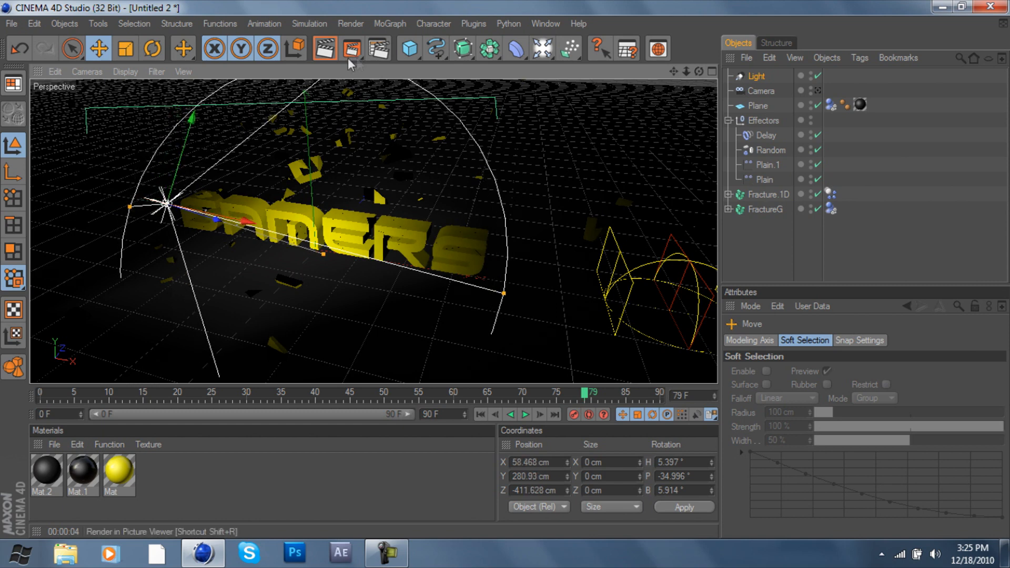
{"action": "left_click", "coordinate": [322, 47]}
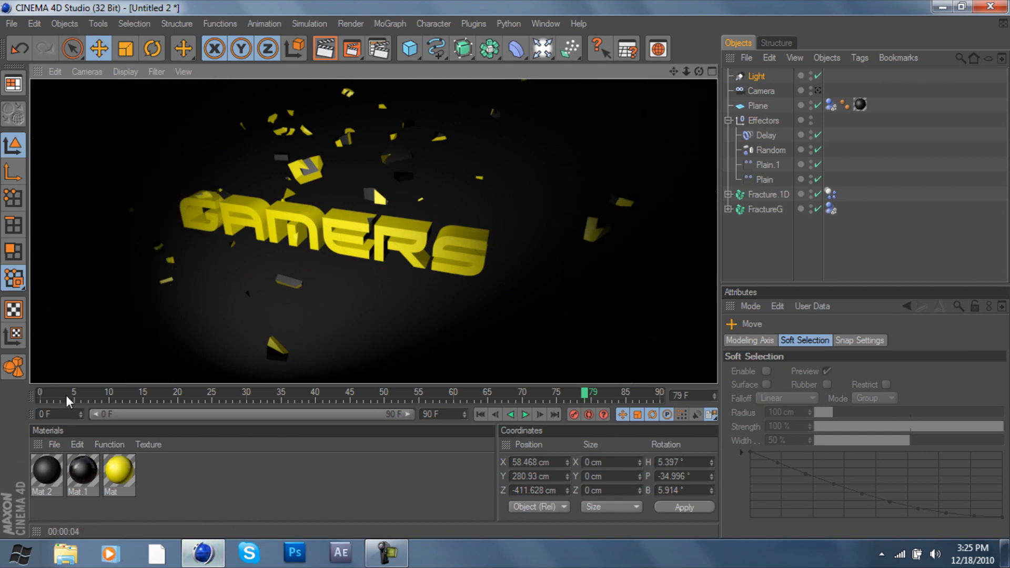
Render frame 0 showing DISTANT faintly lit, then select the spot light for its settings
{"action": "left_click_drag", "start_coordinate": [587, 391], "coordinate": [73, 392]}
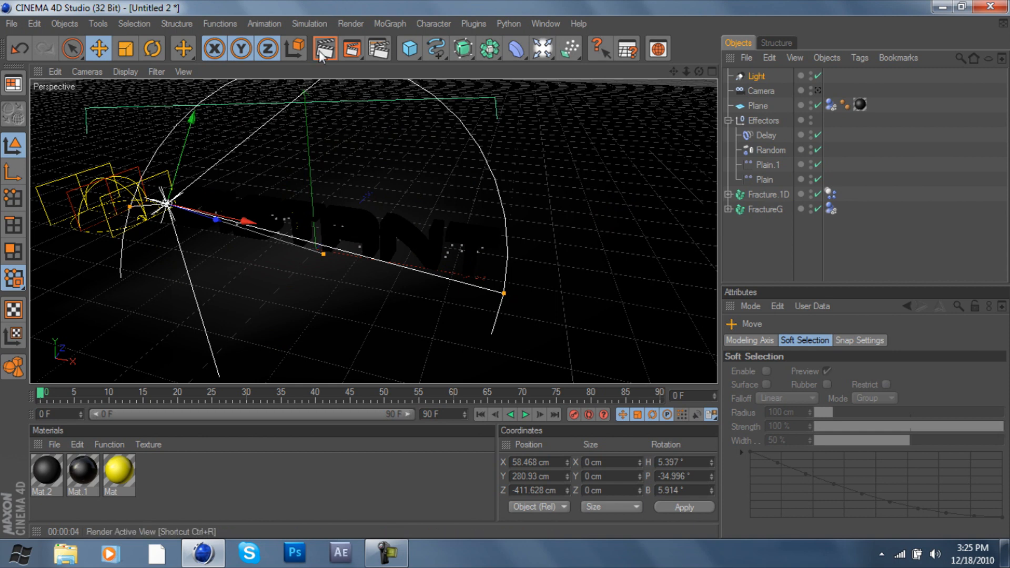
{"action": "left_click", "coordinate": [324, 48]}
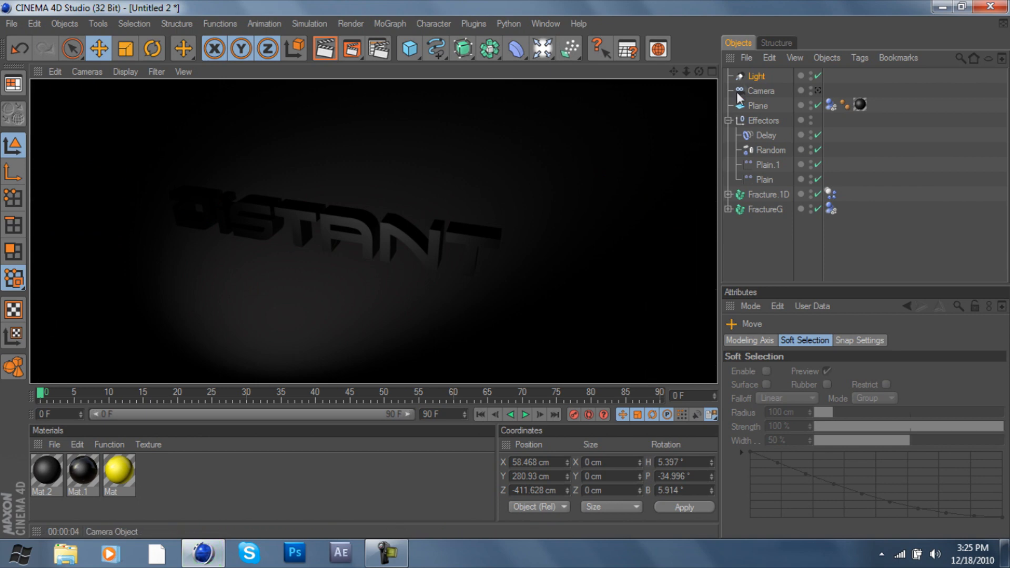
{"action": "left_click", "coordinate": [756, 76]}
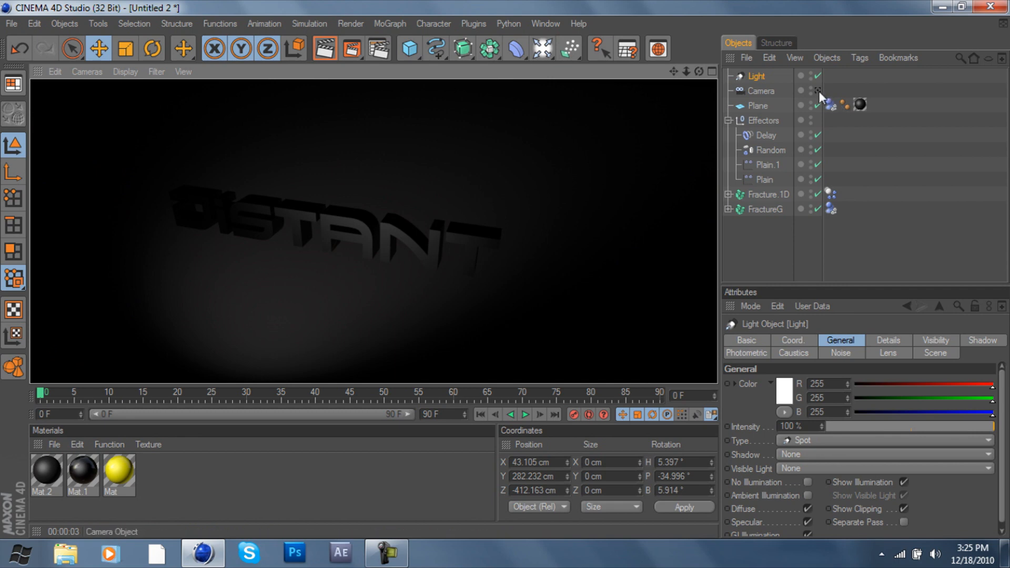
Render the first frame of DISTANT under the spotlight once more
{"action": "left_click", "coordinate": [324, 47]}
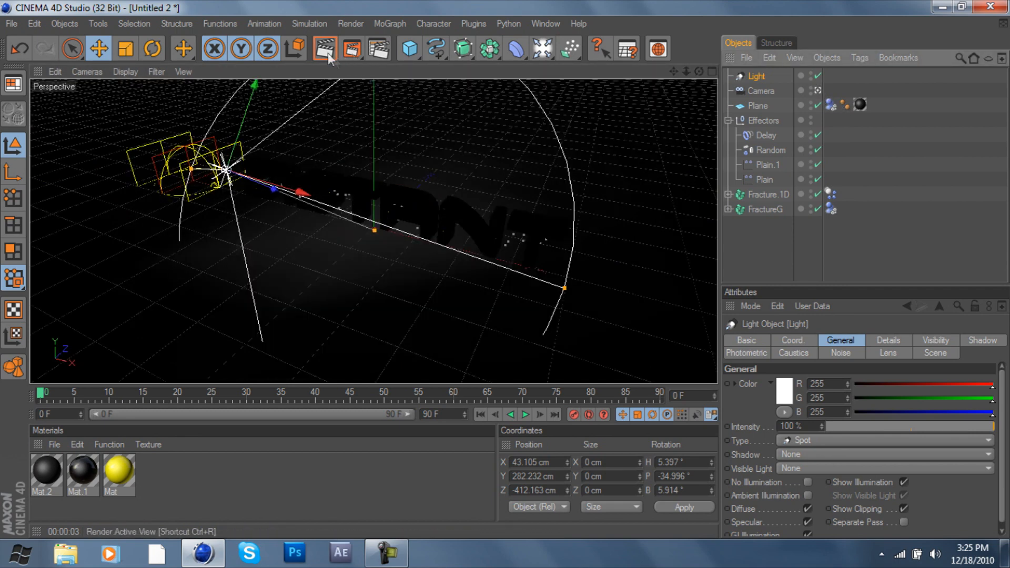
{"action": "left_click", "coordinate": [322, 49]}
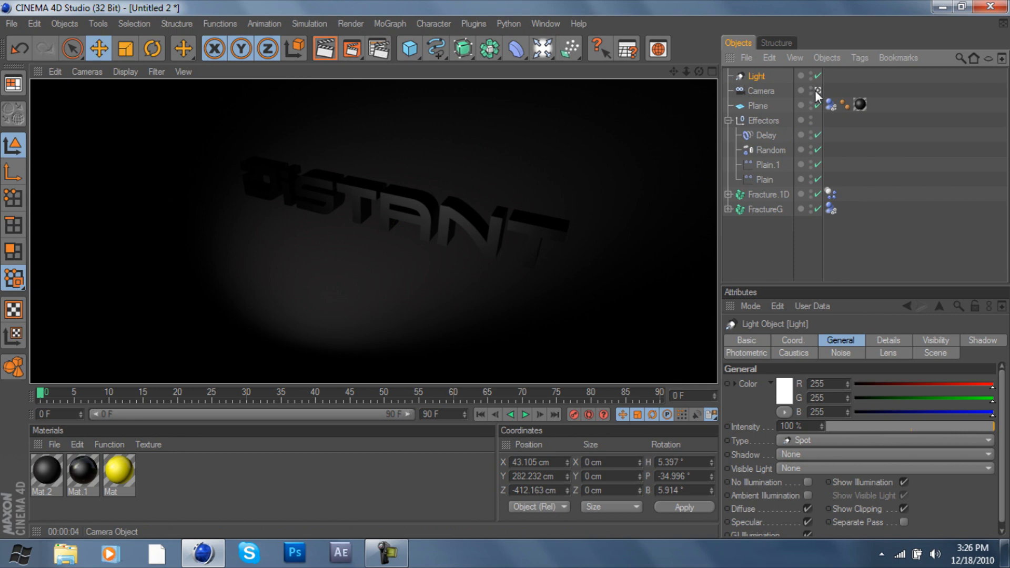
Play the animation forward to about frame 45 as DISTANT shatters into yellow fragments
{"action": "left_click", "coordinate": [526, 414]}
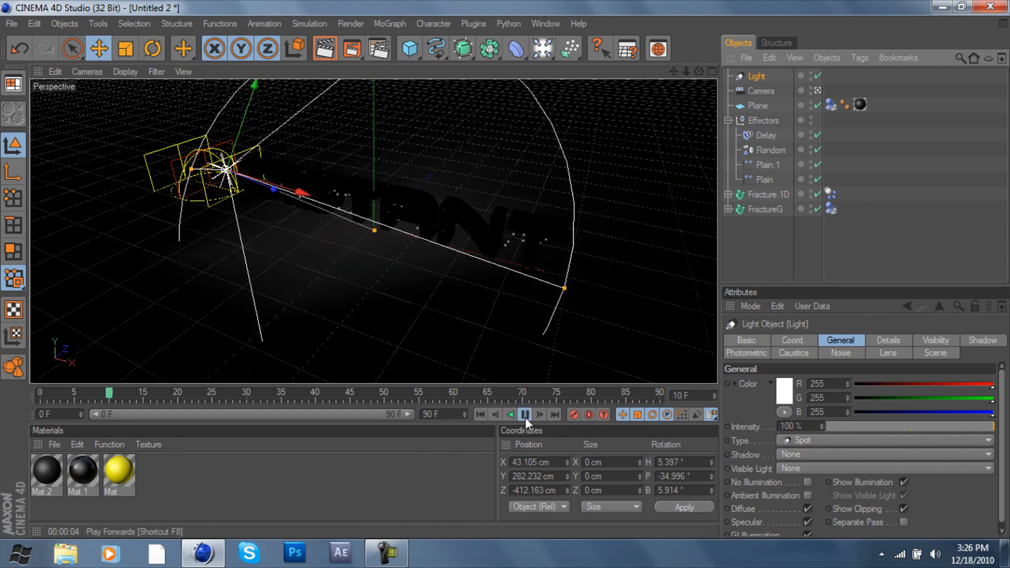
{"action": "left_click", "coordinate": [528, 415]}
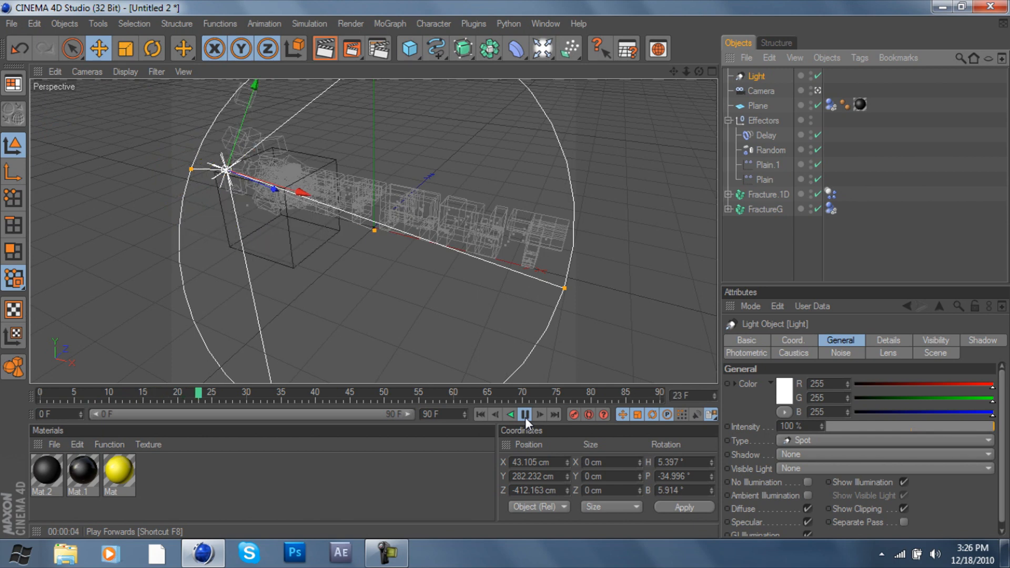
{"action": "left_click", "coordinate": [526, 416]}
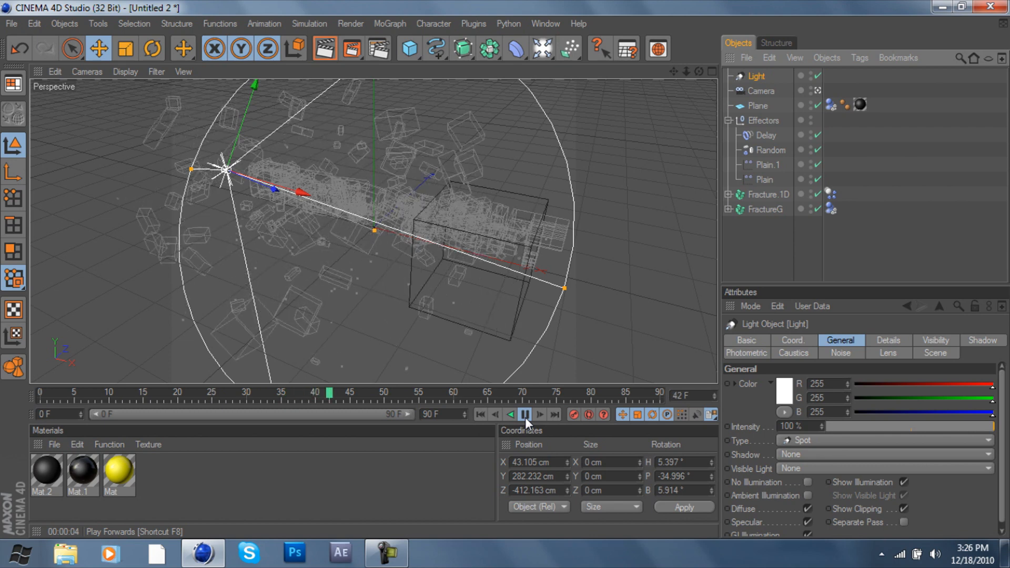
{"action": "left_click", "coordinate": [527, 415]}
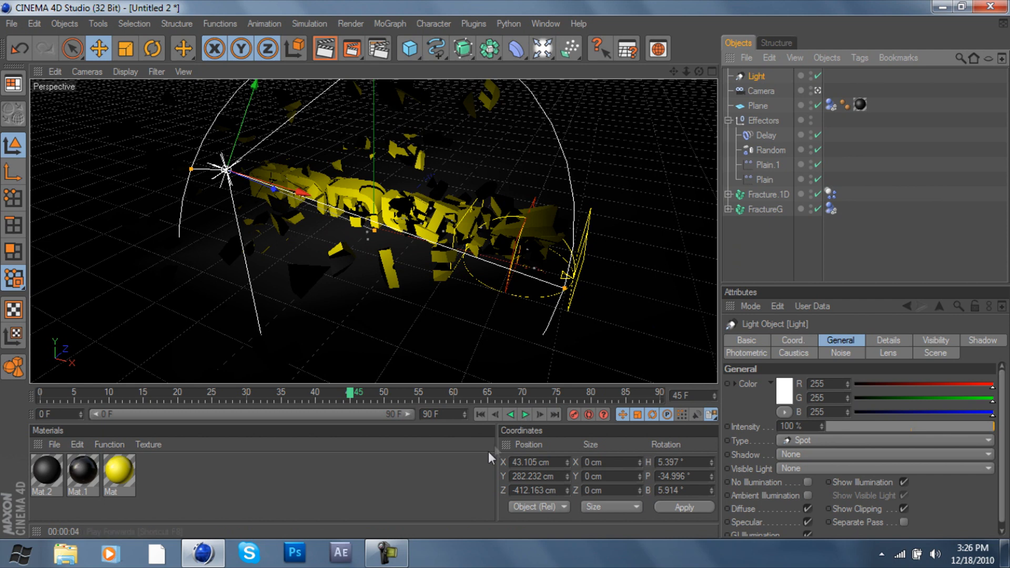
{"action": "left_click", "coordinate": [387, 555]}
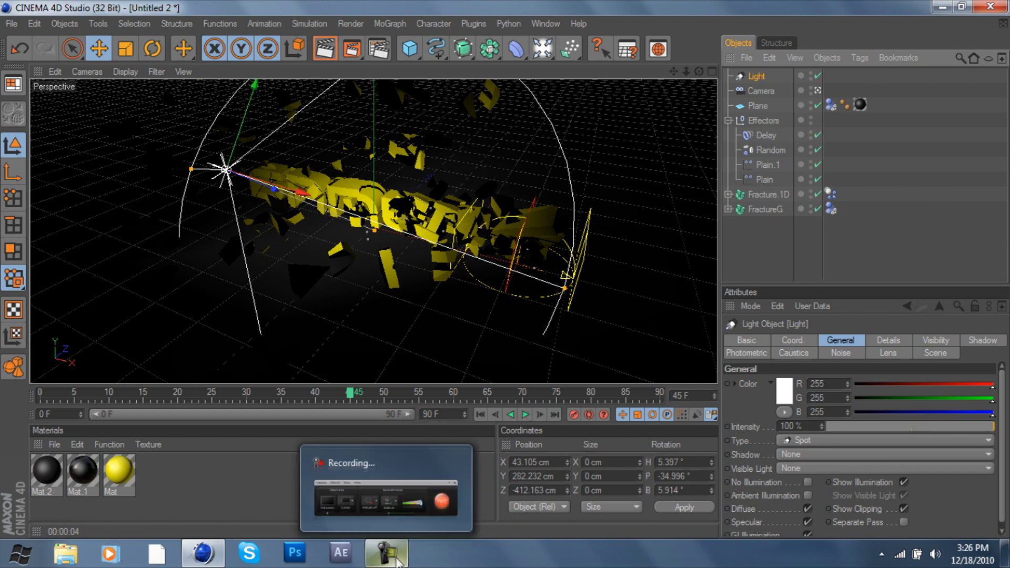